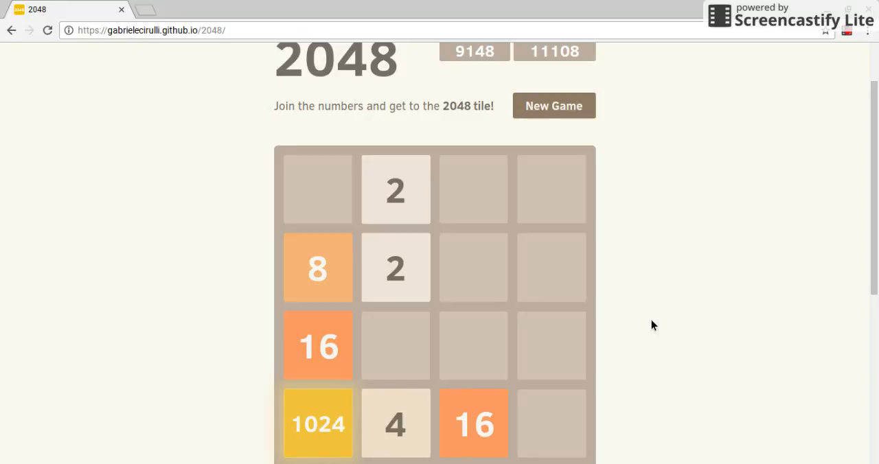
# Slide and merge small tiles to build a 32 and then a 64
pyautogui.press('Down')
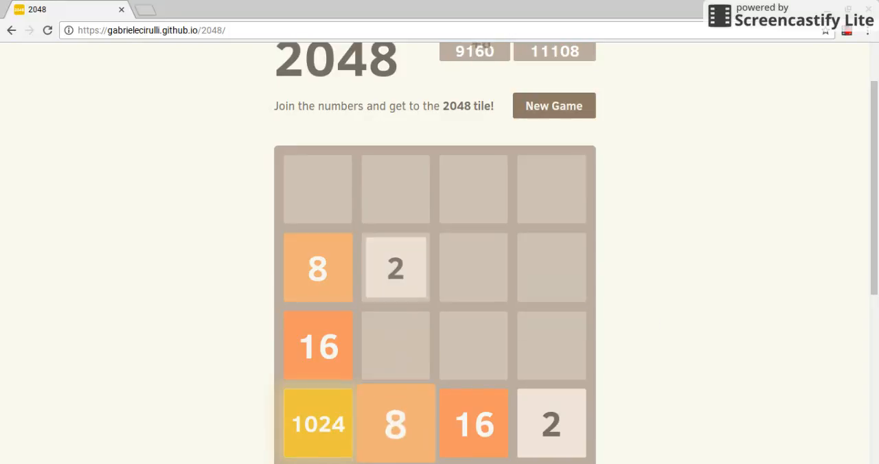
pyautogui.press('Right')
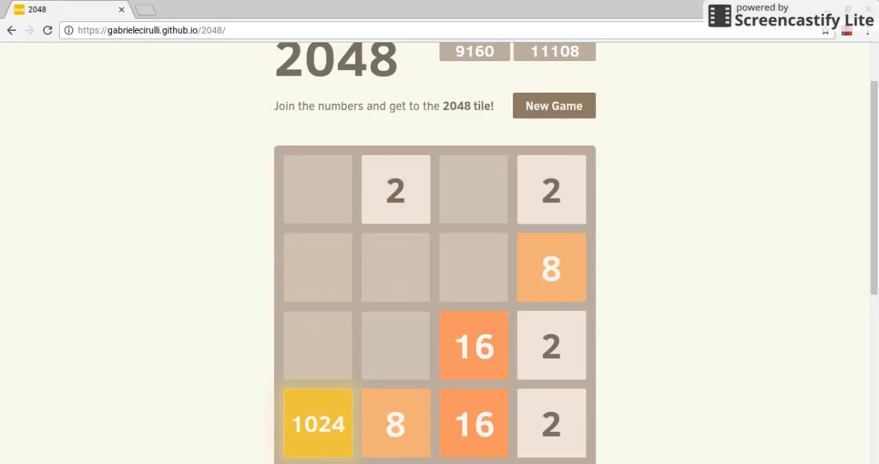
pyautogui.press('Down')
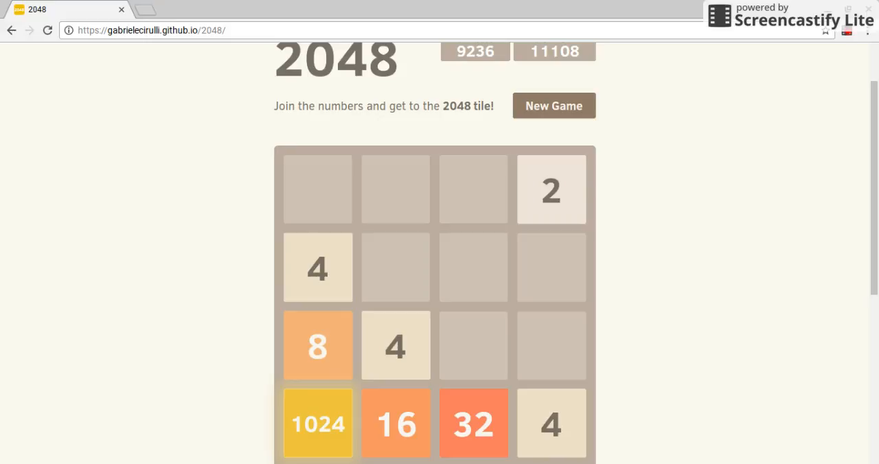
pyautogui.press('Down')
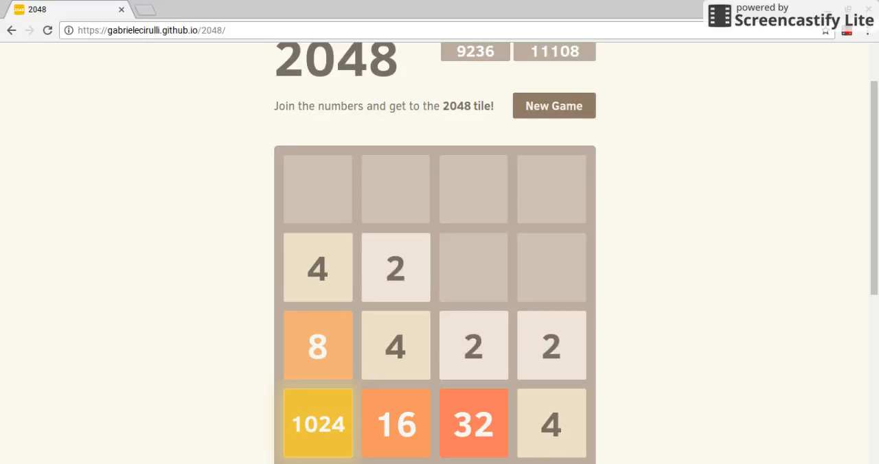
pyautogui.press('Up')
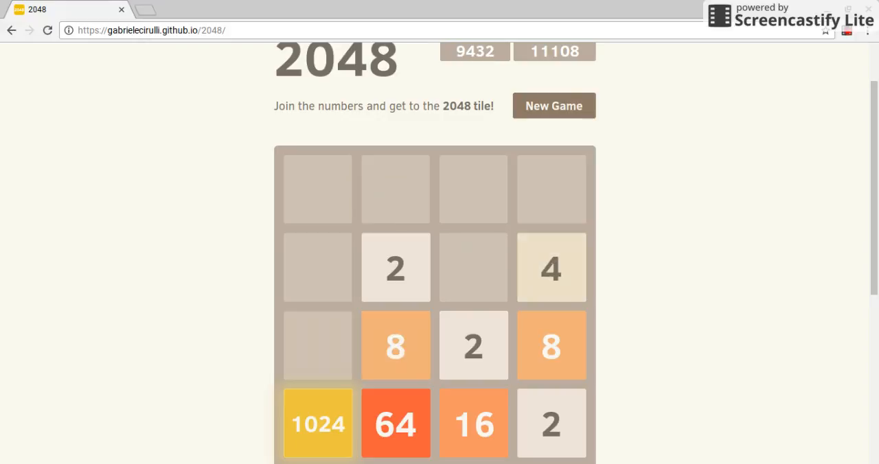
pyautogui.press('Up')
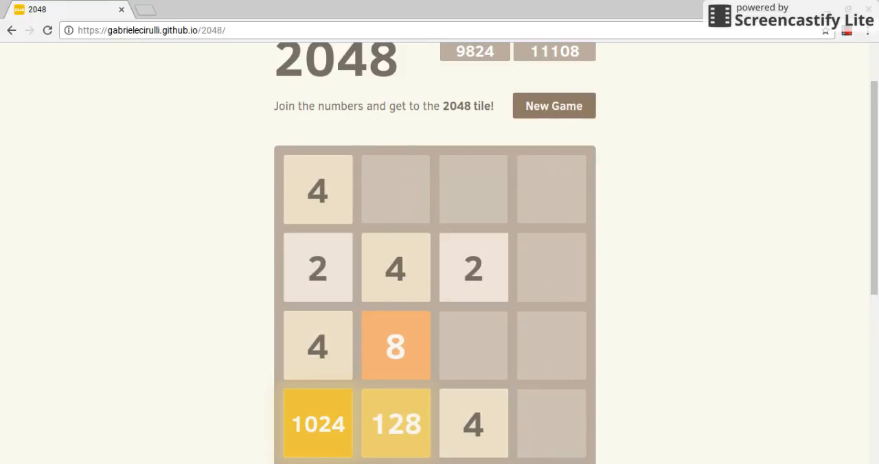
# Grow the 128 beside the 1024 and merge the 16s and 4s
pyautogui.press('Down')
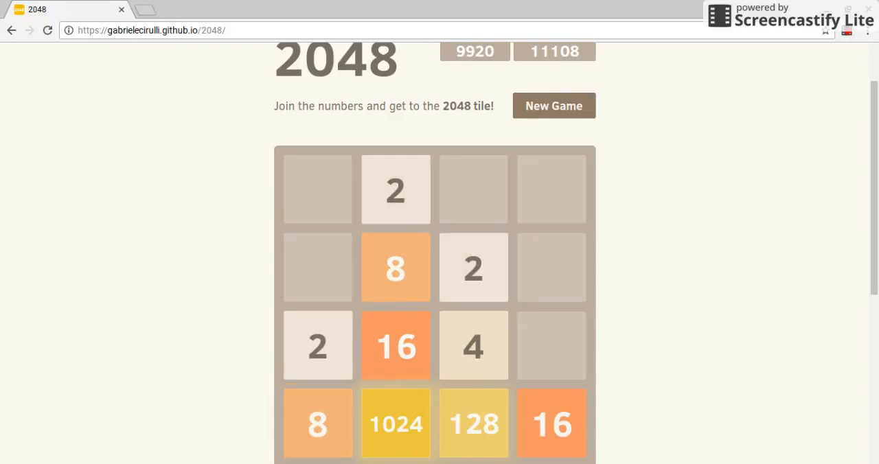
pyautogui.press('Right')
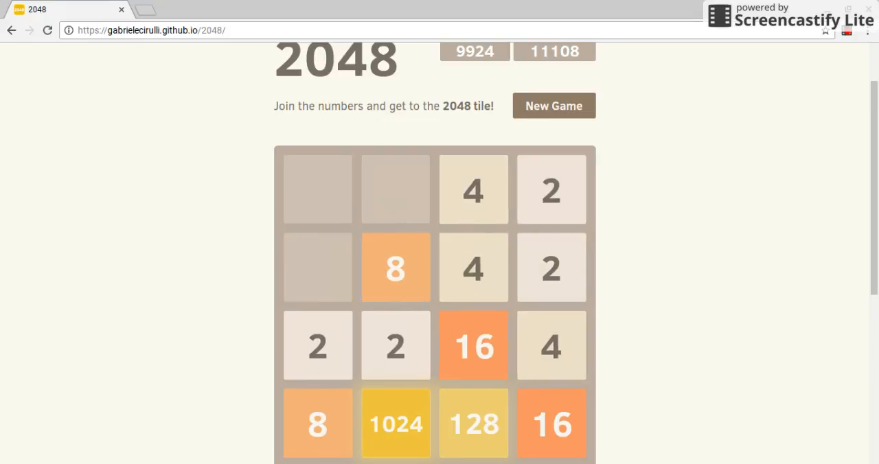
pyautogui.press('Up')
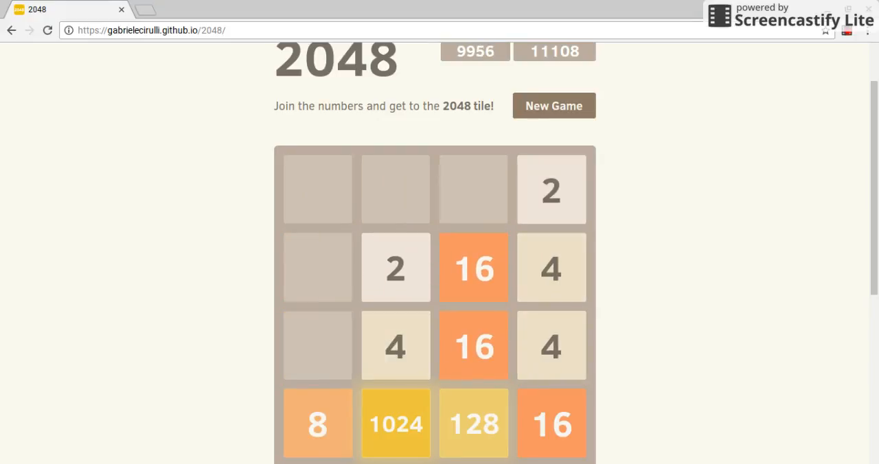
pyautogui.press('Left')
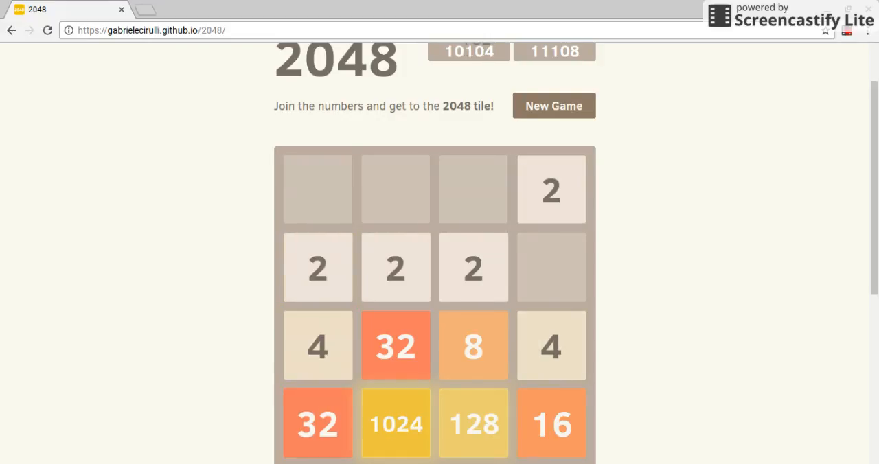
# Merge the row of 2s, build a 16 and work toward a 64
pyautogui.press('Left')
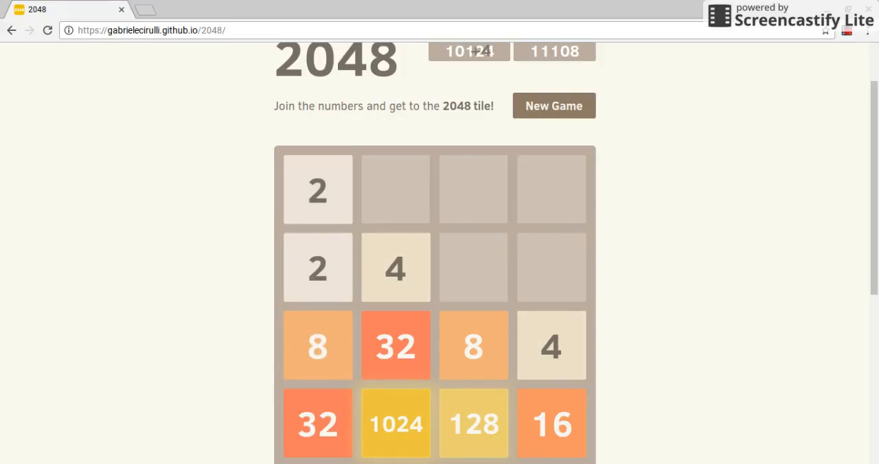
pyautogui.press('Down')
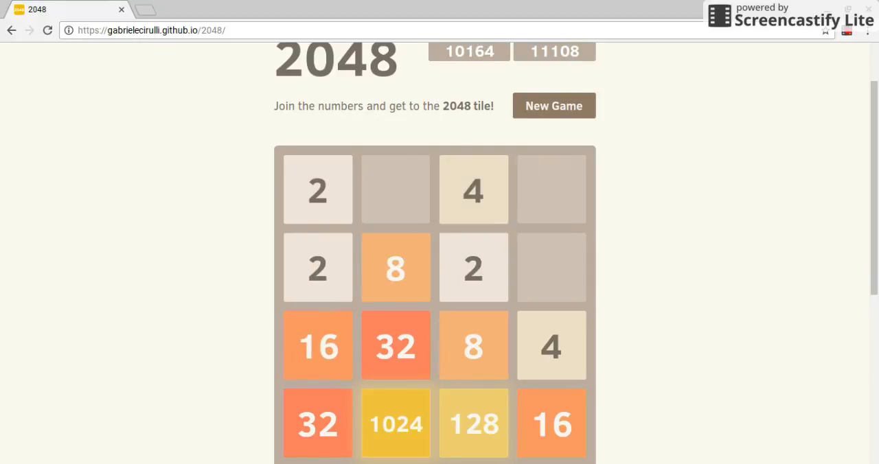
pyautogui.press('Right')
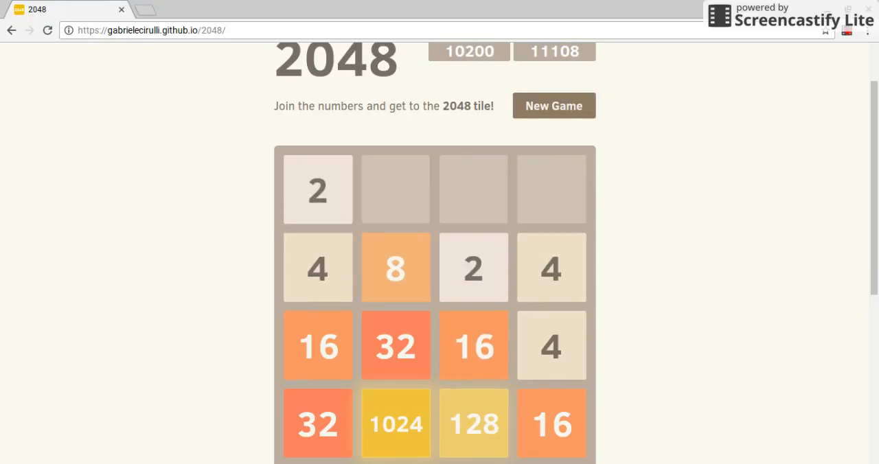
pyautogui.press('Up')
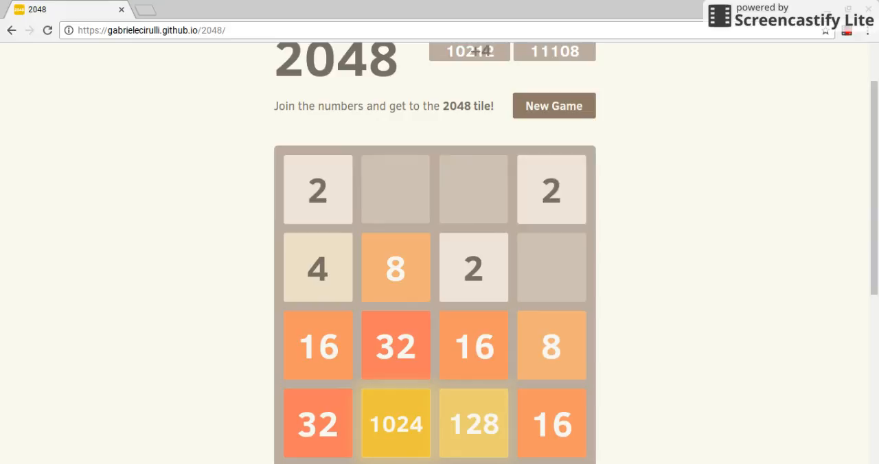
pyautogui.press('Left')
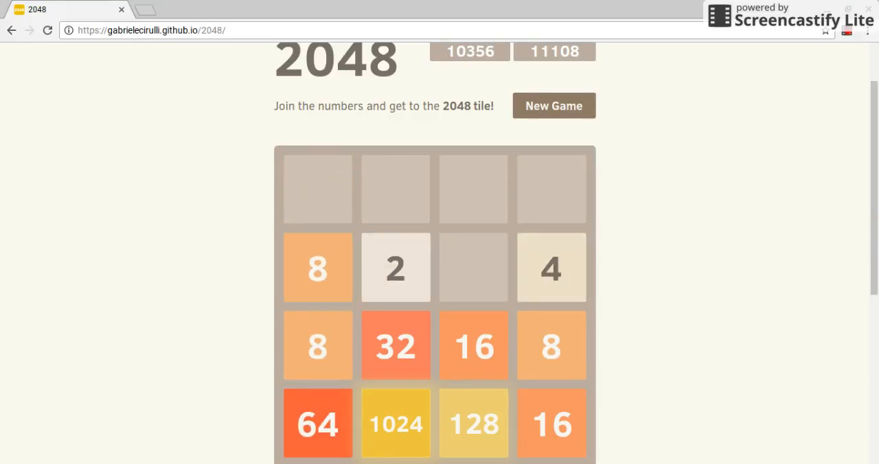
pyautogui.press('Up')
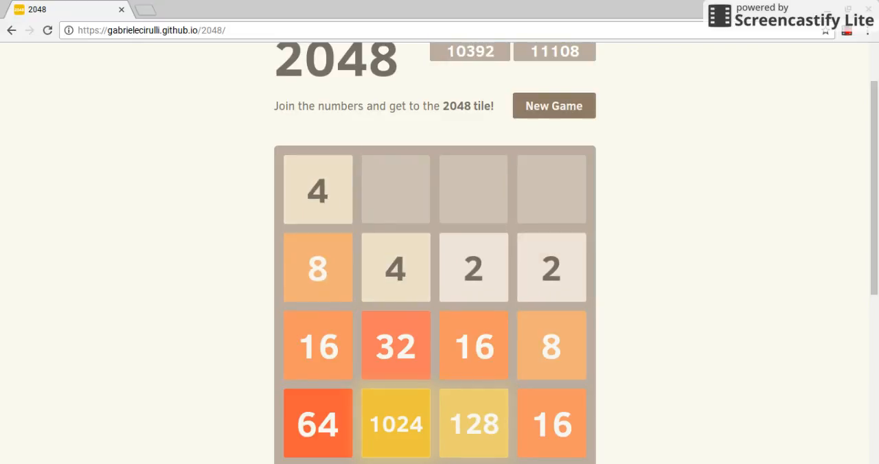
# Build a second 16, a pair of 32s and a second 128
pyautogui.press('up')
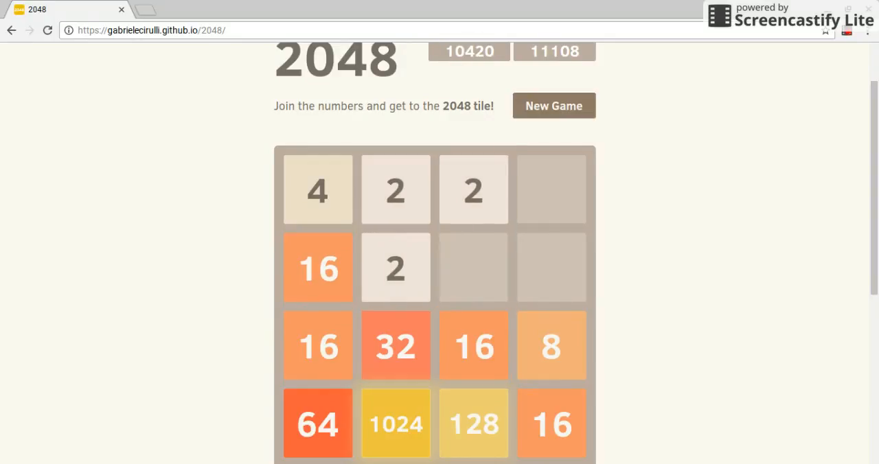
pyautogui.press('Down')
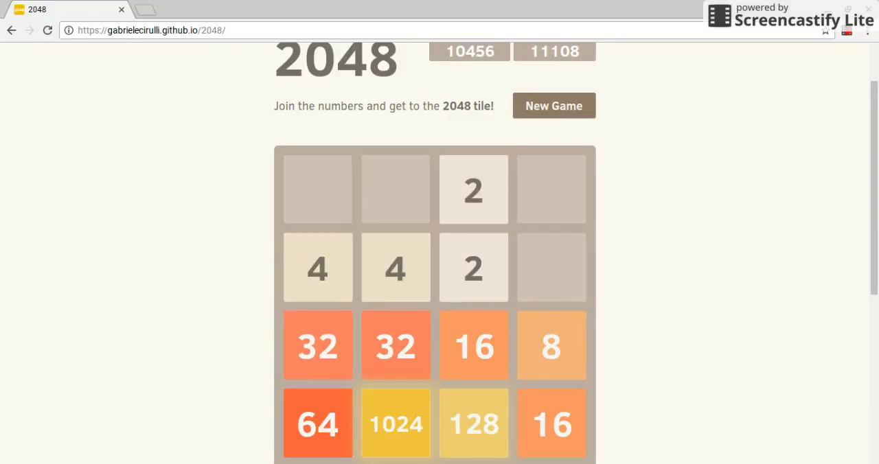
pyautogui.press('Right')
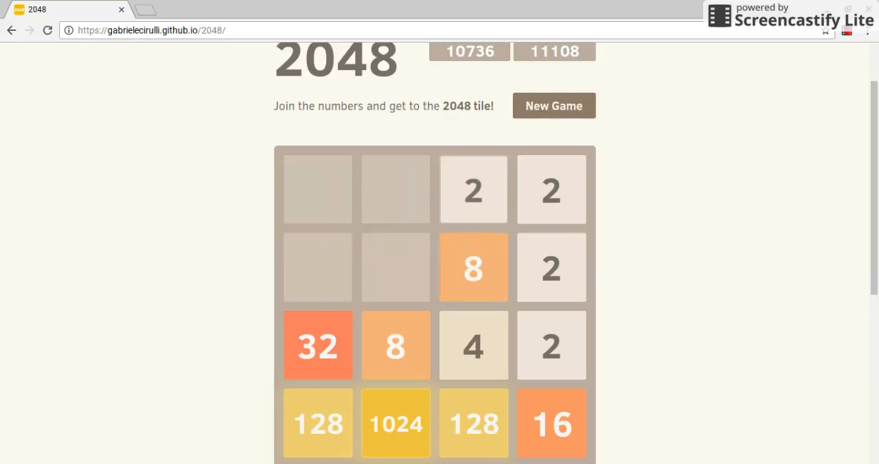
pyautogui.press('Left')
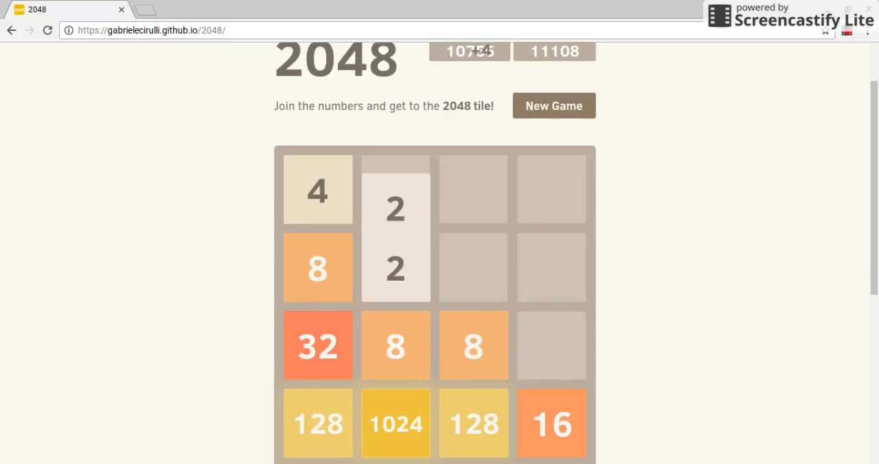
pyautogui.press('Right')
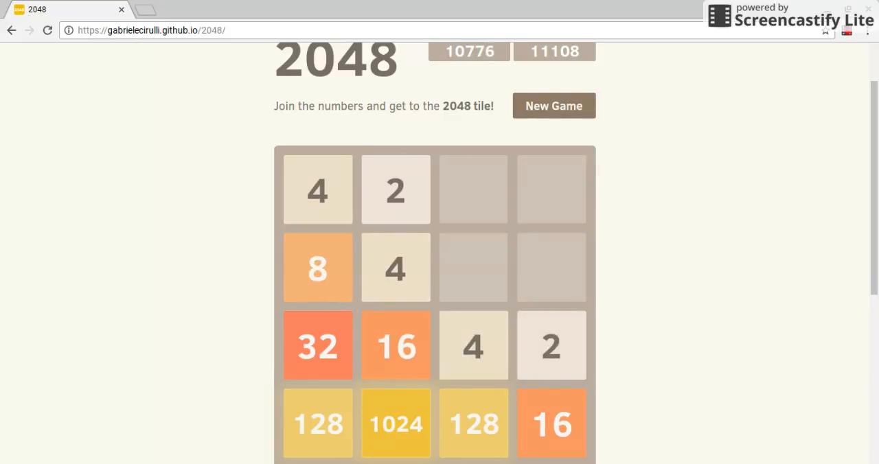
pyautogui.press('Right')
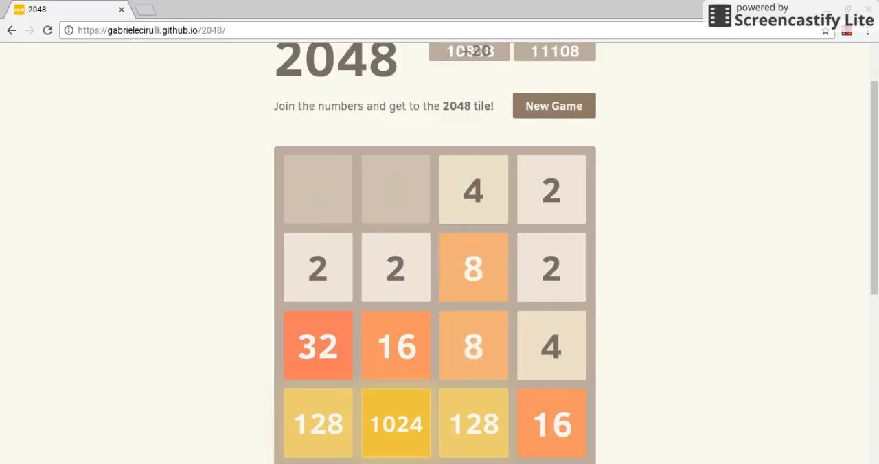
# Build a 64 and a 32, pushing the score past the 11,108 best
pyautogui.press('up')
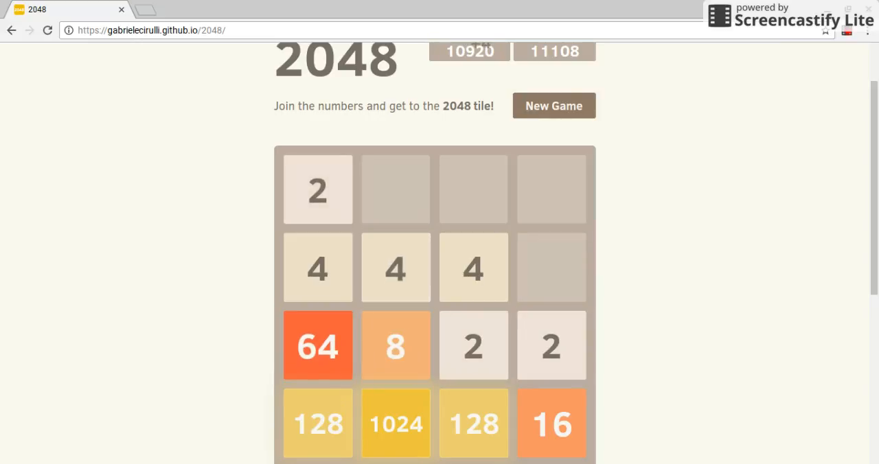
pyautogui.press('Up')
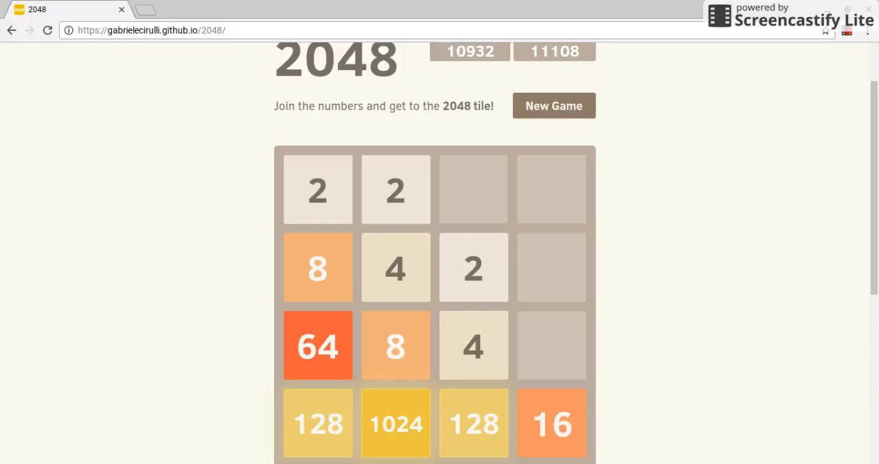
pyautogui.press('Up')
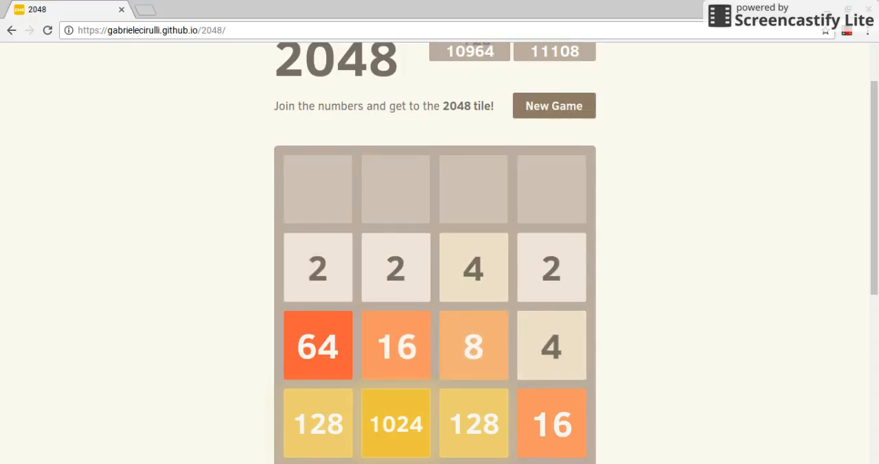
pyautogui.press('up')
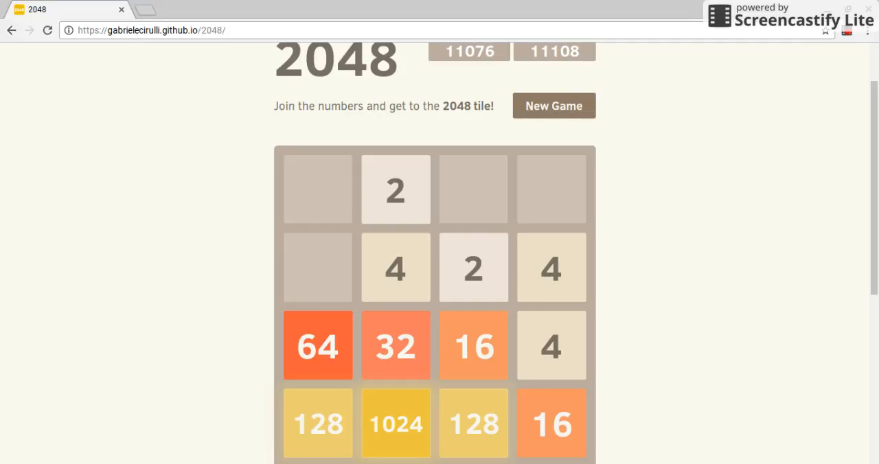
pyautogui.press('Right')
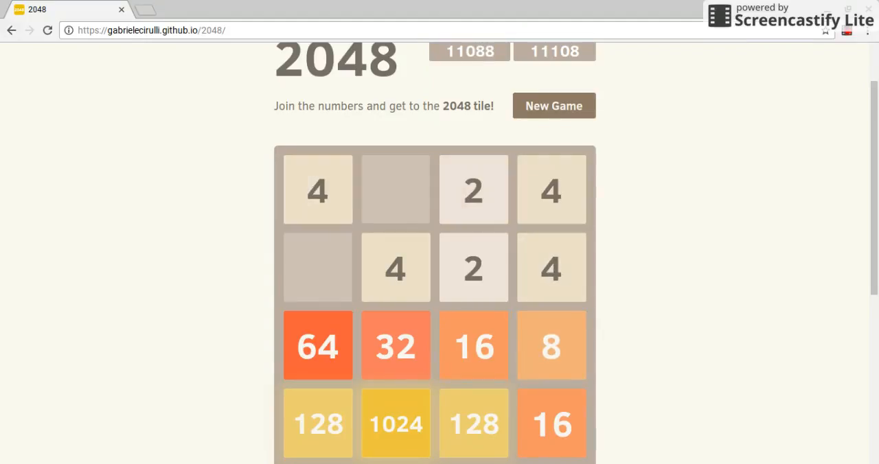
pyautogui.press('Up')
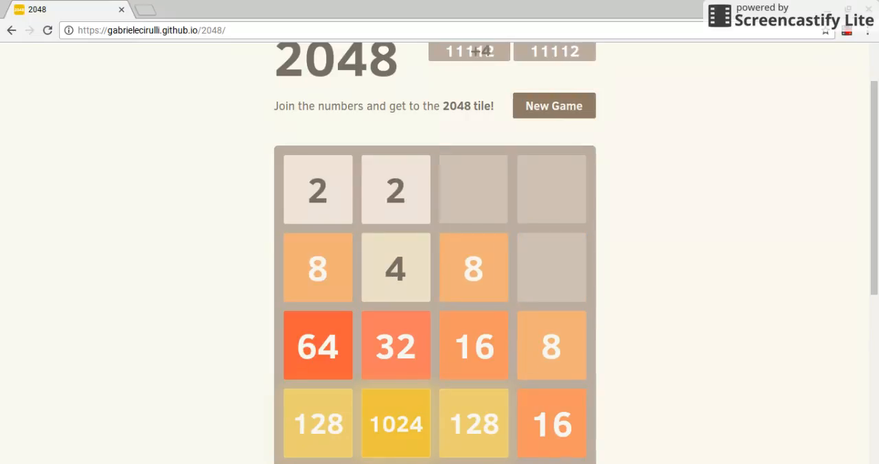
# Combine the two 16 tiles into a 32
pyautogui.press('Right')
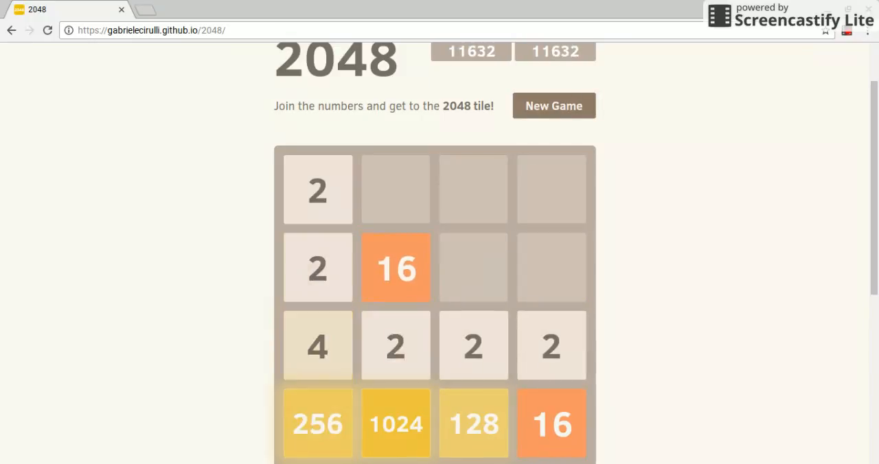
pyautogui.press('Left')
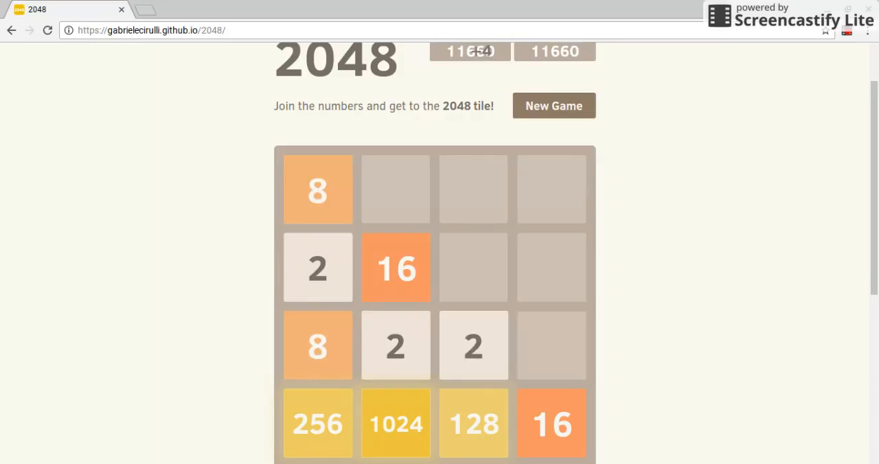
pyautogui.press('Up')
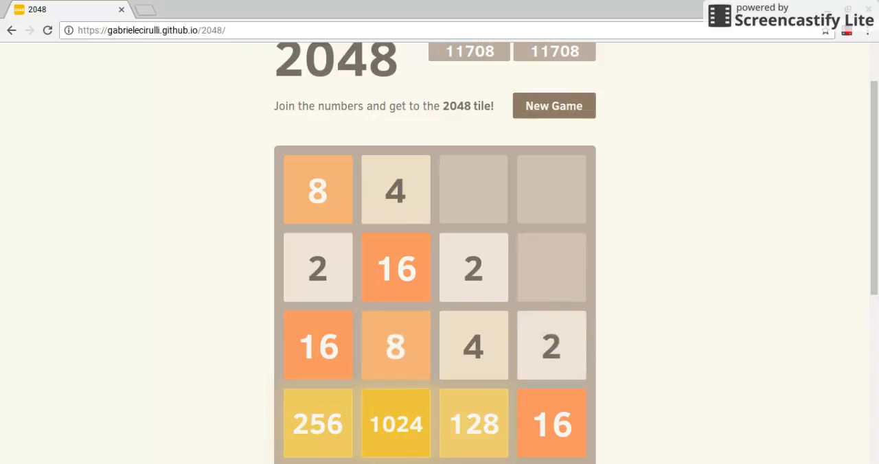
pyautogui.press('Right')
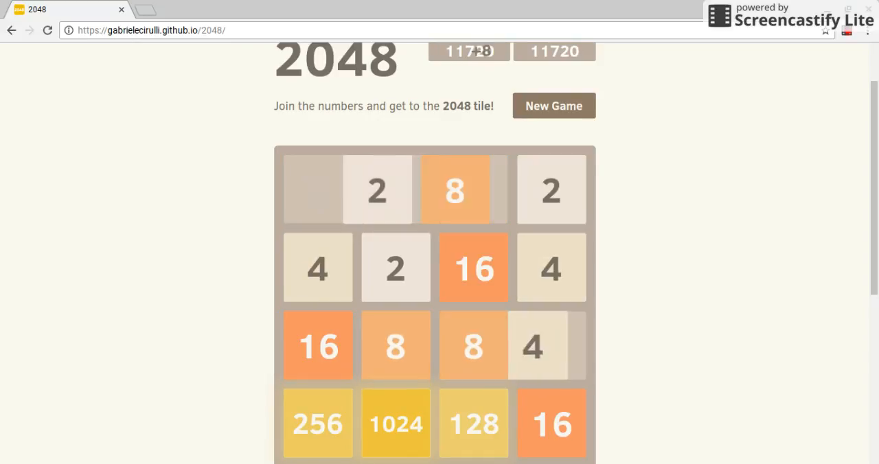
pyautogui.press('Left')
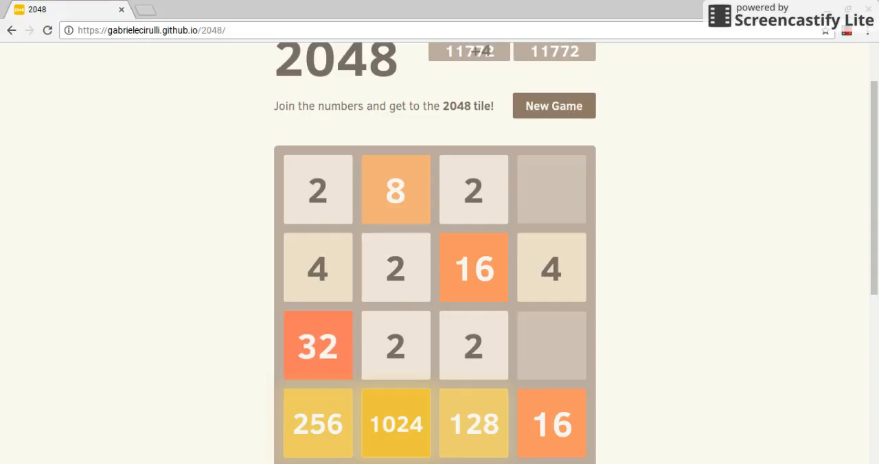
pyautogui.press('Right')
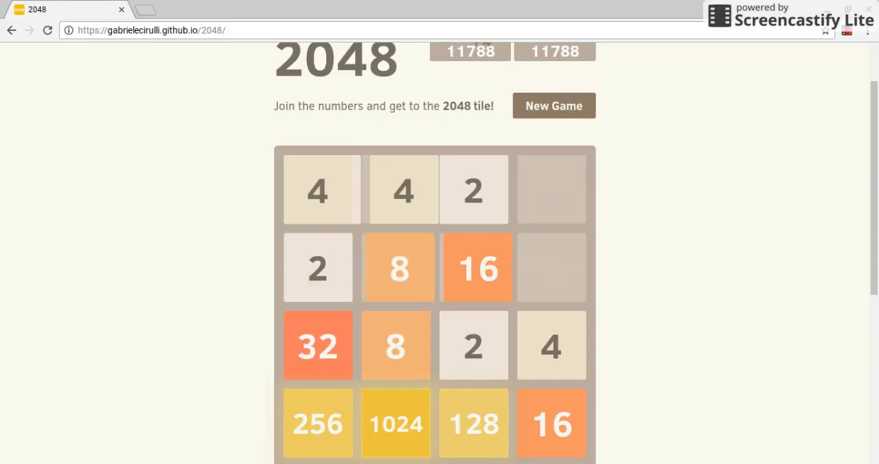
# Line up two more 16 tiles and merge them into a second 32
pyautogui.press('Left')
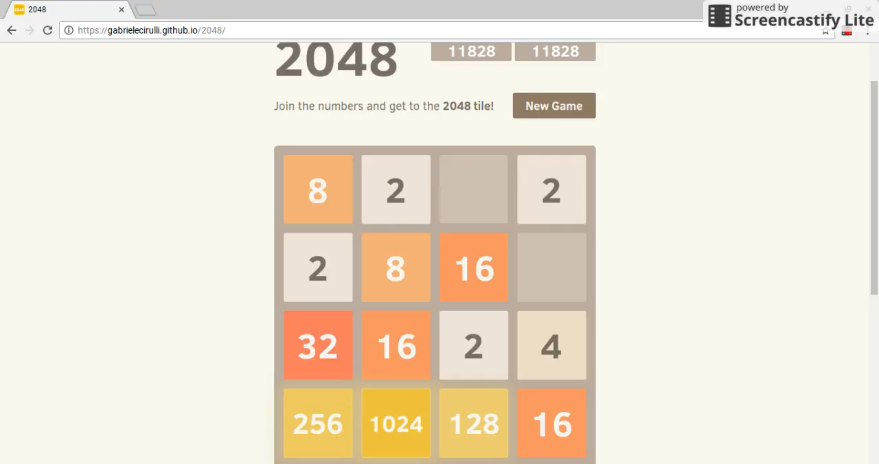
pyautogui.press('Right')
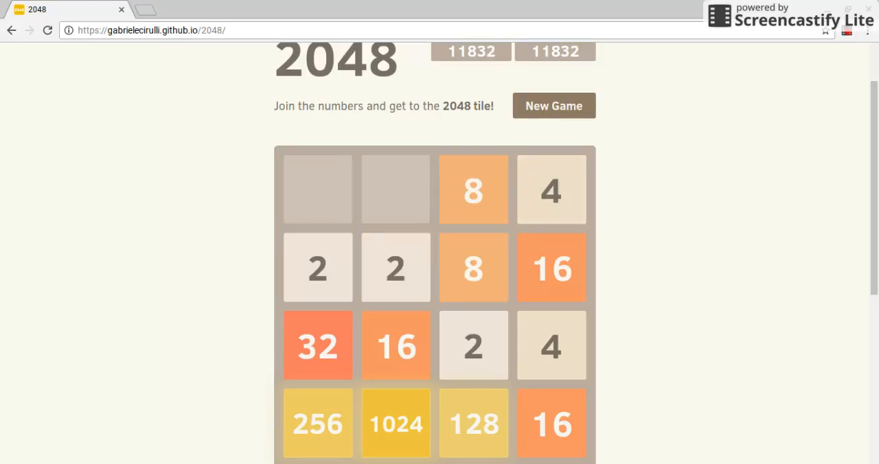
pyautogui.press('Up')
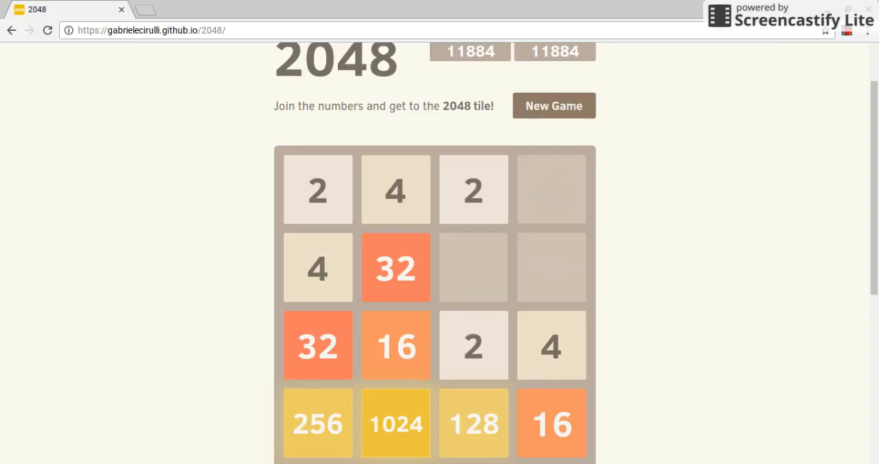
pyautogui.press('Right')
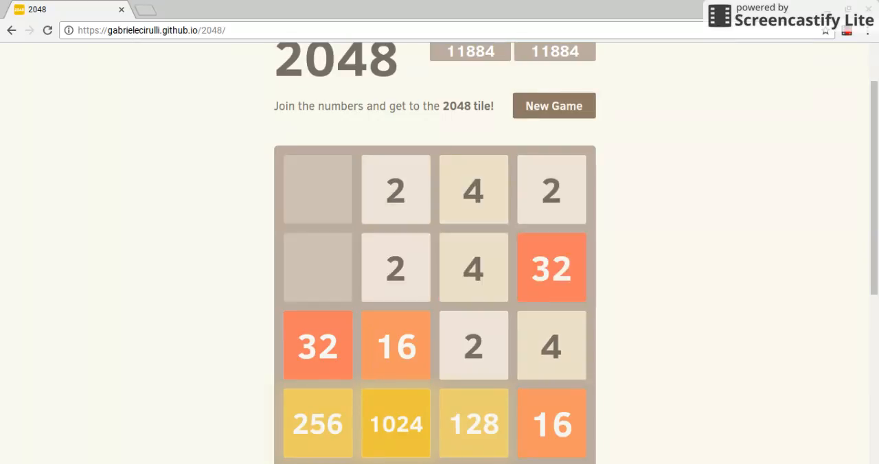
pyautogui.press('Left')
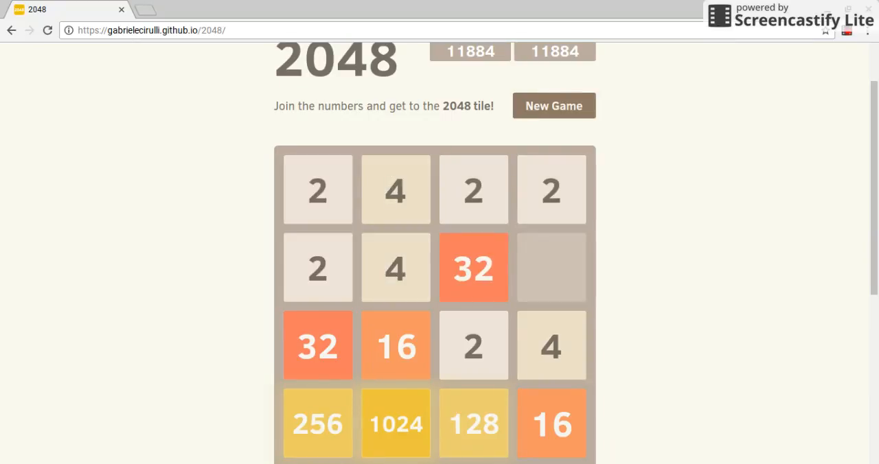
pyautogui.press('up')
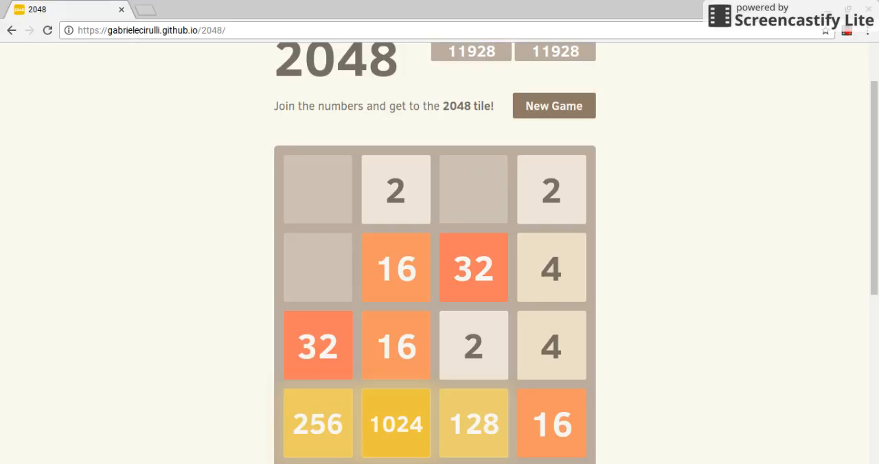
# Join the two 32 tiles into a 64 and build another 16
pyautogui.press('Left')
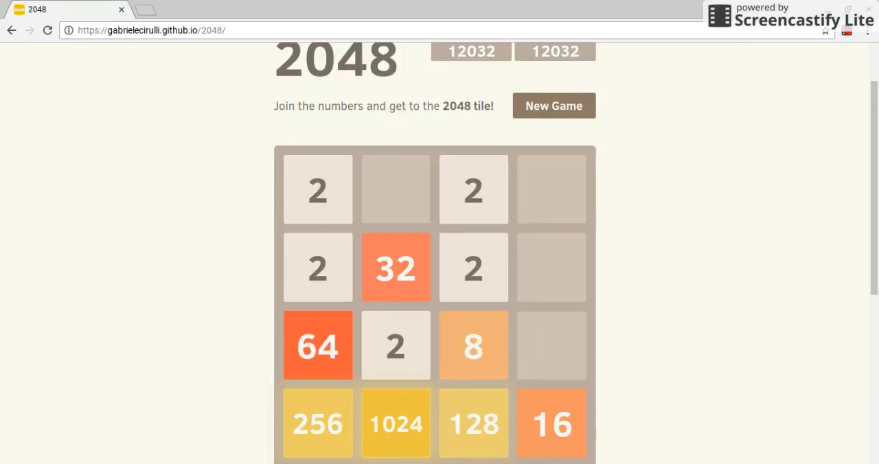
pyautogui.press('Up')
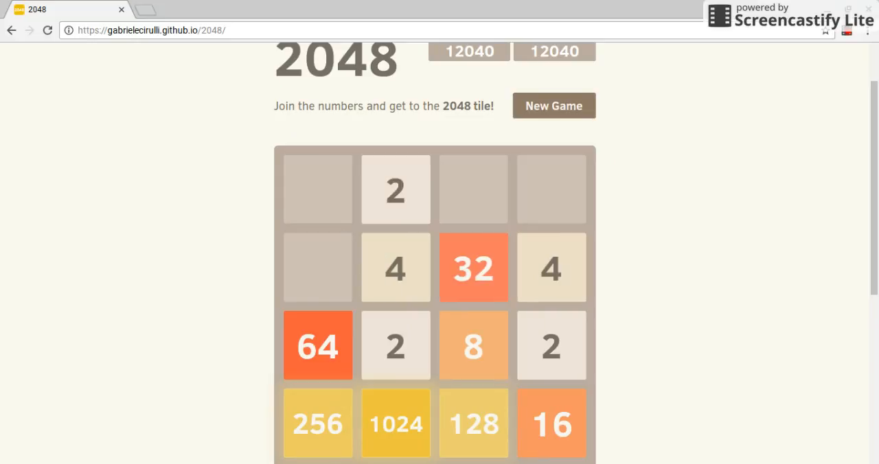
pyautogui.press('Left')
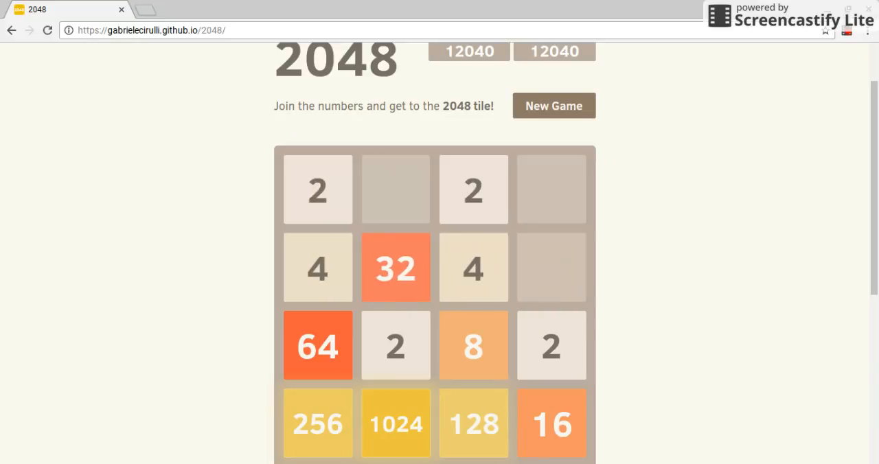
pyautogui.press('Left')
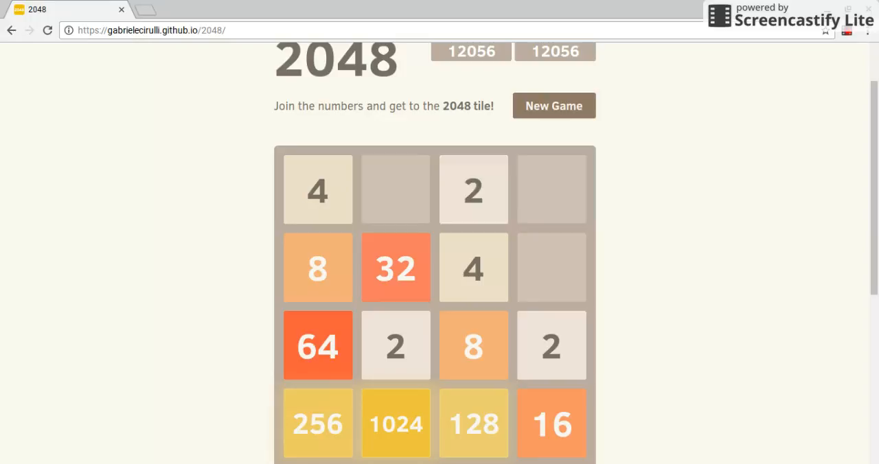
pyautogui.press('Right')
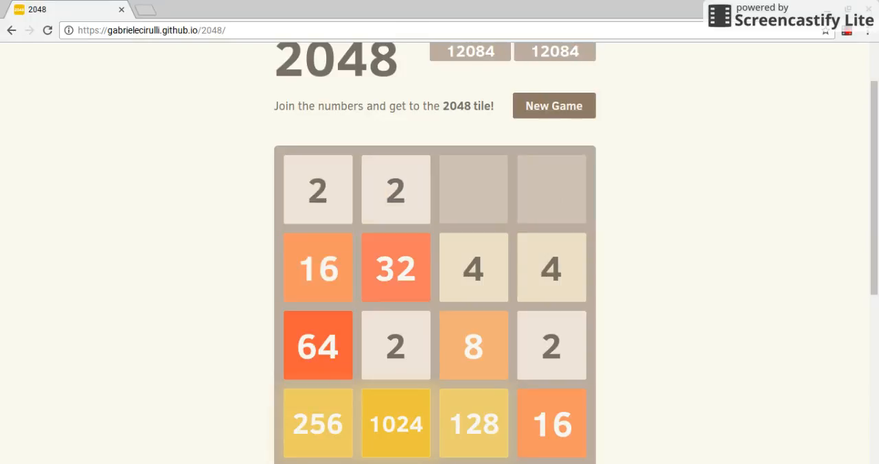
pyautogui.press('up')
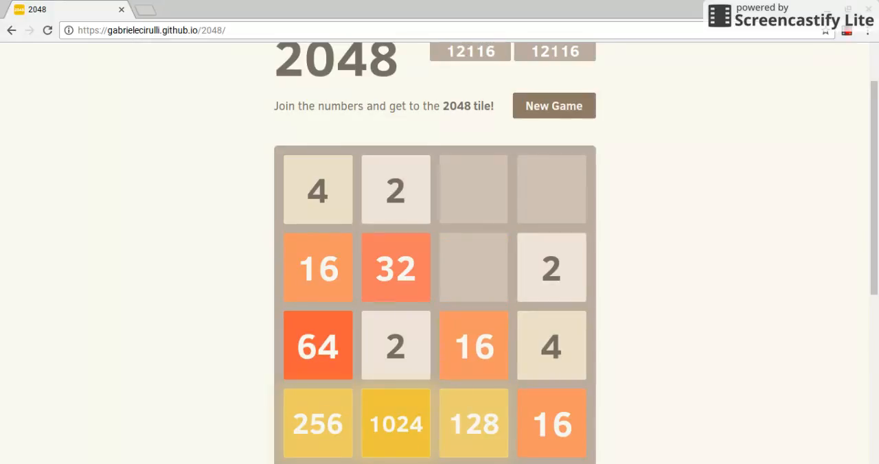
# Merge the small 2s and 4s, bringing the score to 12,156
pyautogui.press('Right')
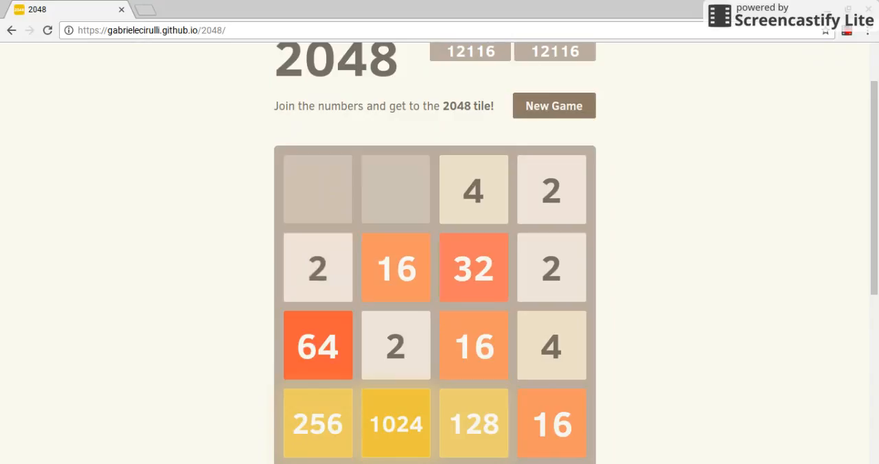
pyautogui.press('Up')
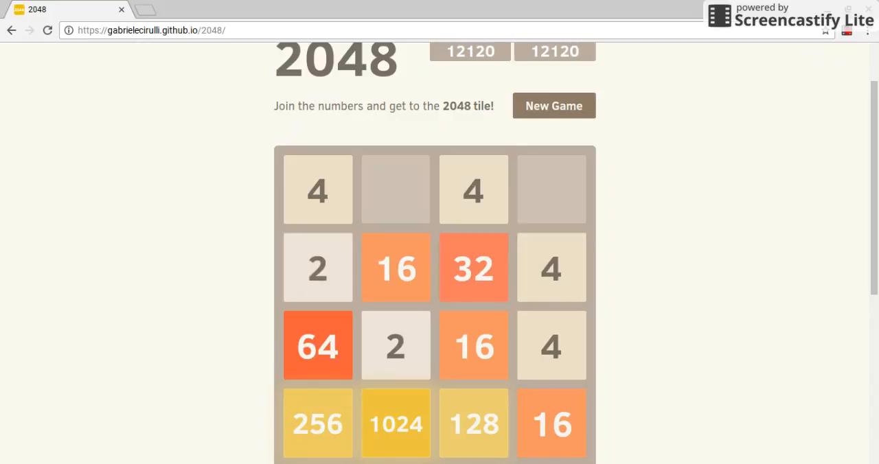
pyautogui.press('Left')
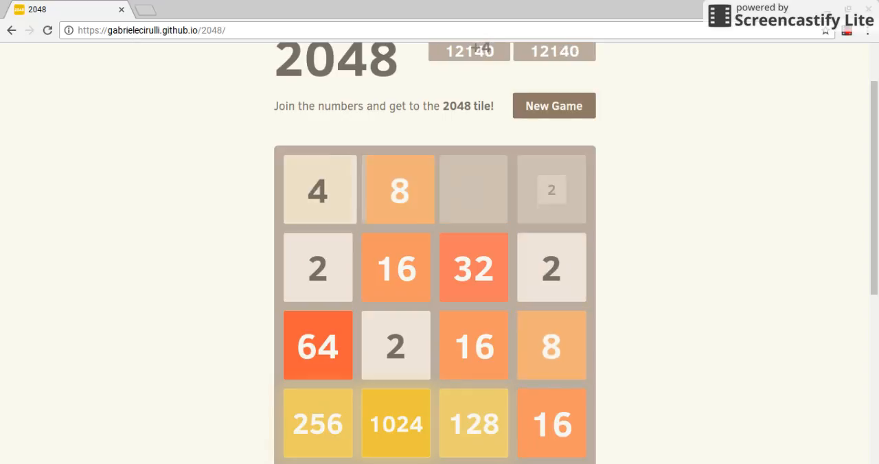
pyautogui.press('Right')
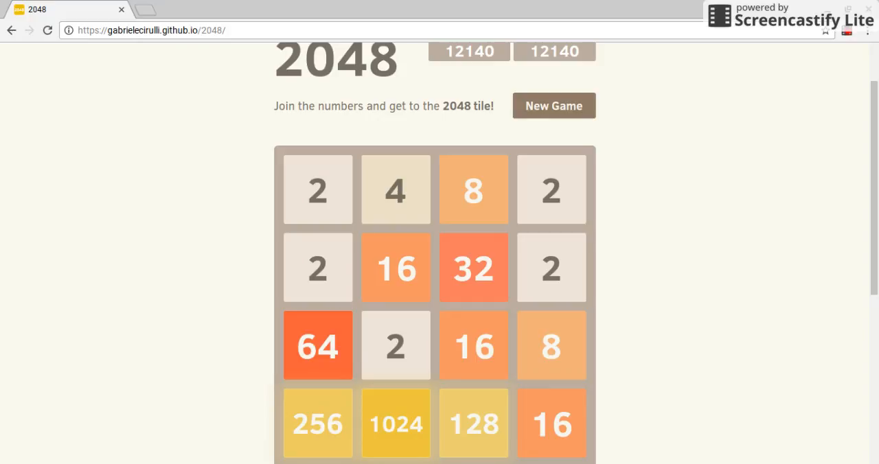
pyautogui.press('Up')
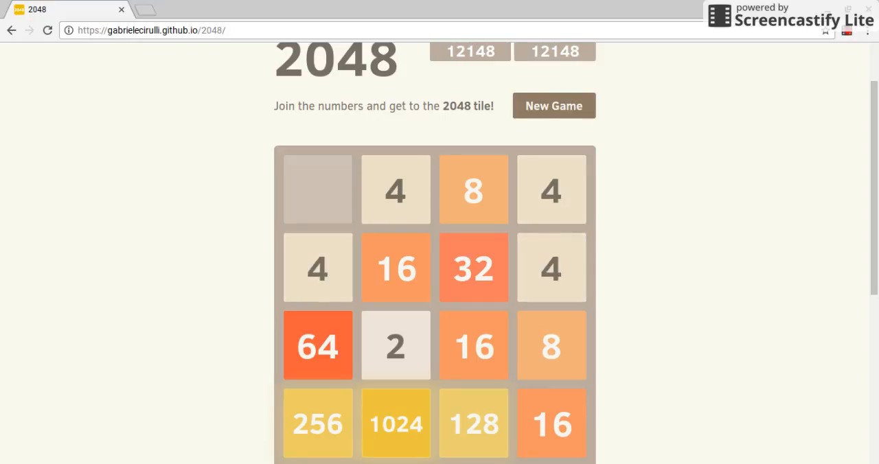
pyautogui.press('Left')
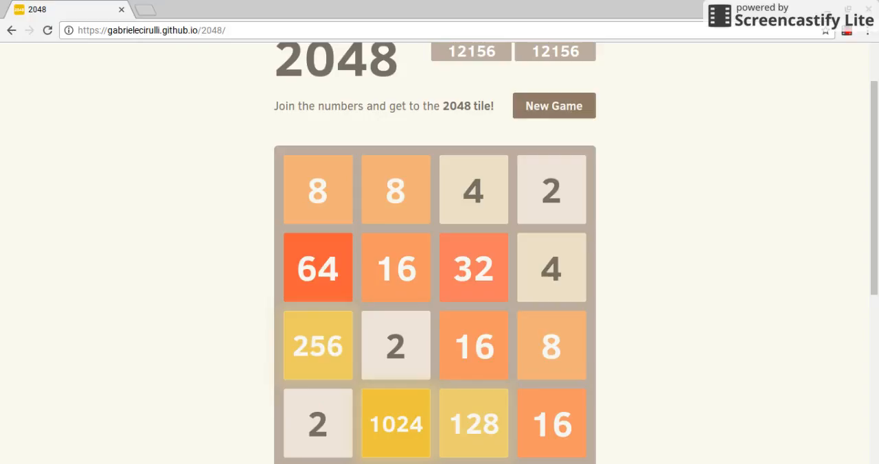
# Merge the two 32s into a 64, then the two 64s into a 128
pyautogui.press('Up')
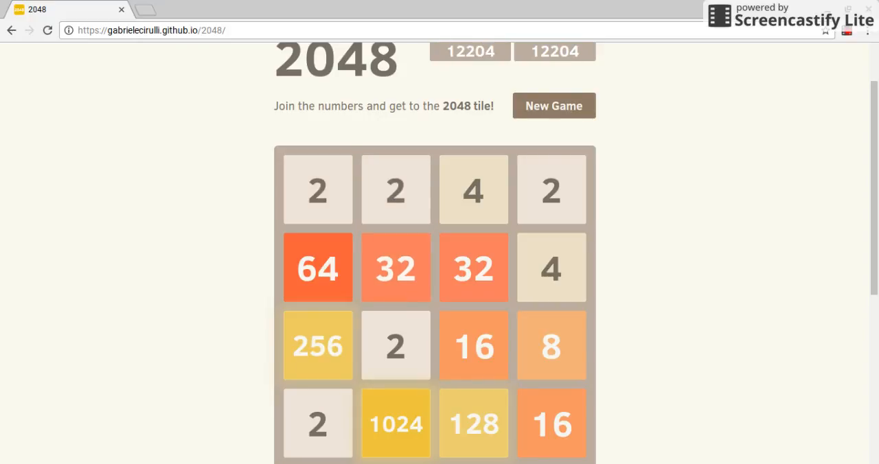
pyautogui.press('Left')
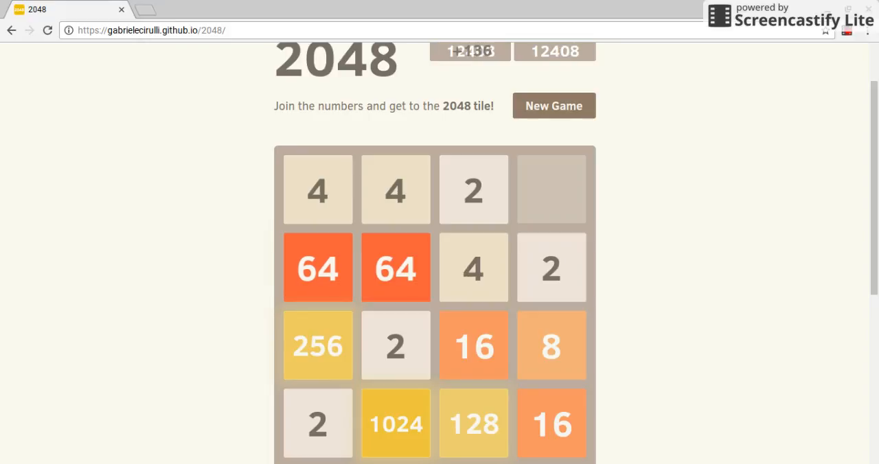
pyautogui.press('Up')
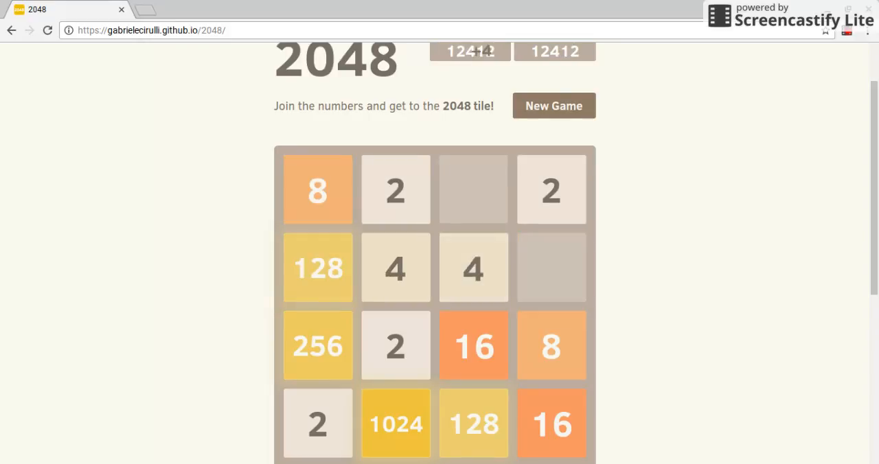
pyautogui.press('Up')
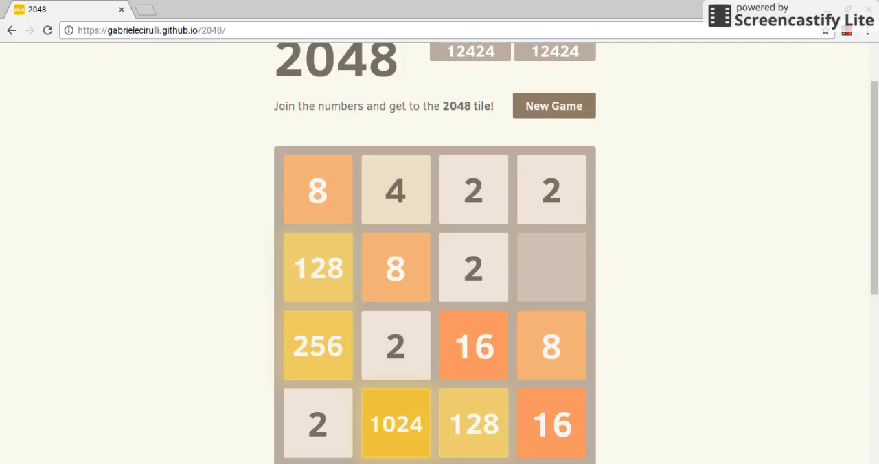
pyautogui.press('up')
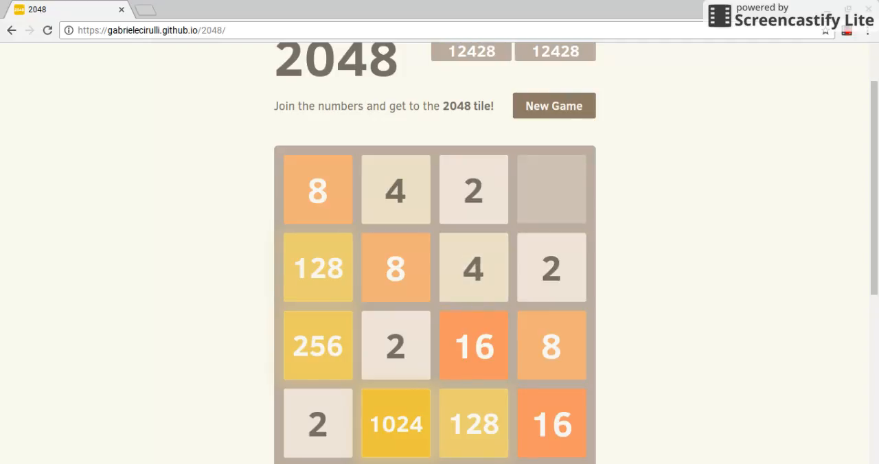
# Merge small tiles into a new 64, raising the score to about 12,712
pyautogui.press('Right')
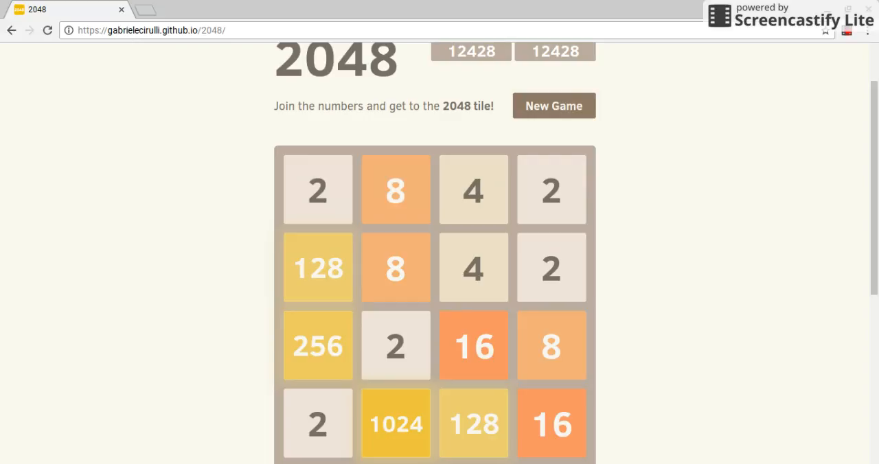
pyautogui.press('Up')
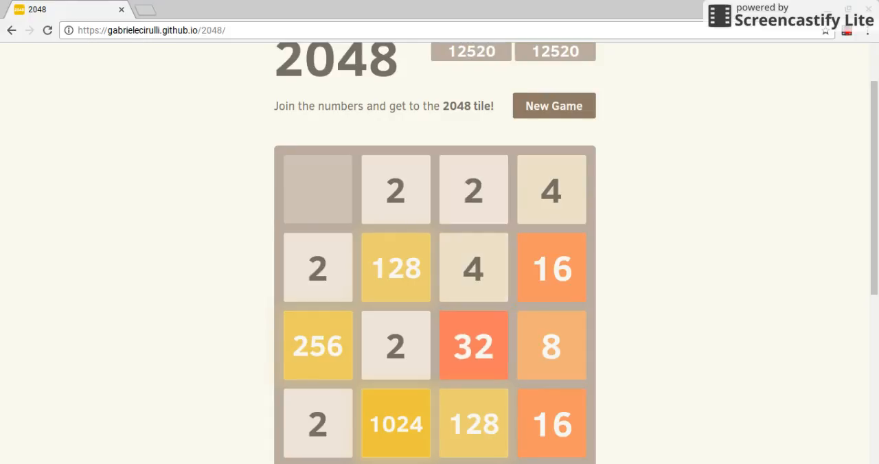
pyautogui.press('Left')
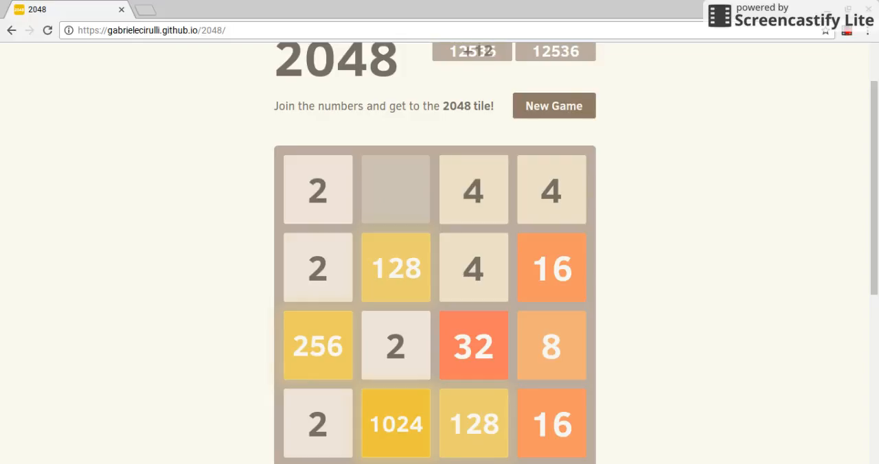
pyautogui.press('Up')
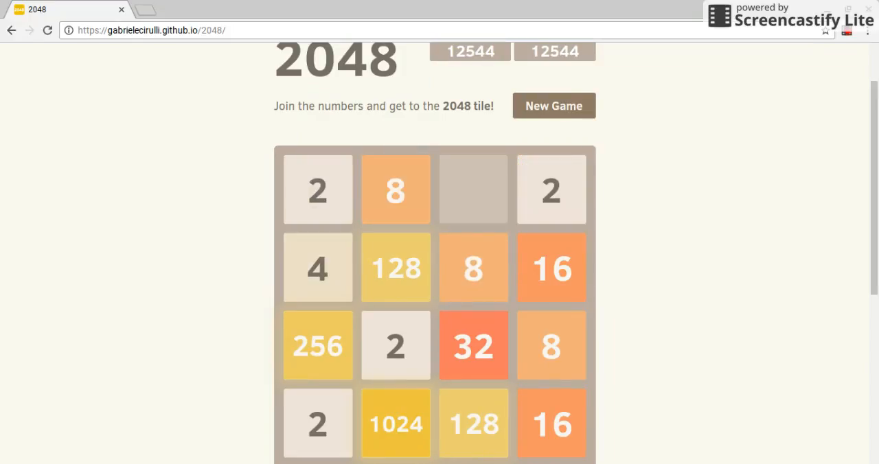
pyautogui.press('Up')
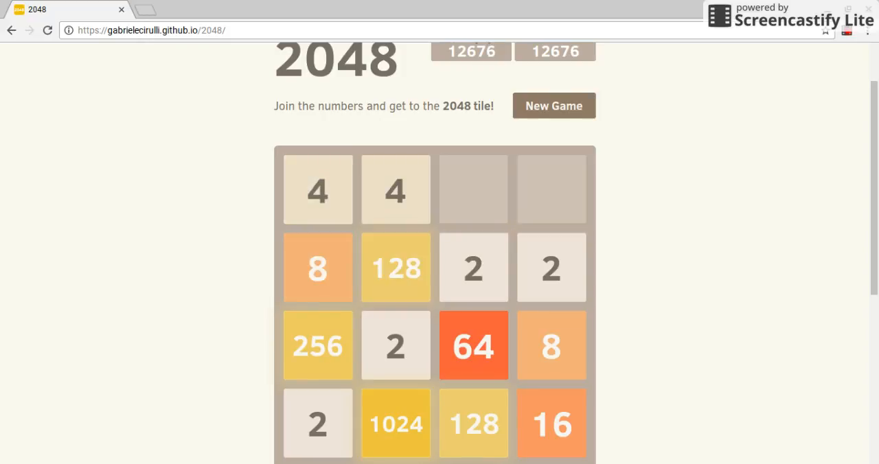
pyautogui.press('Right')
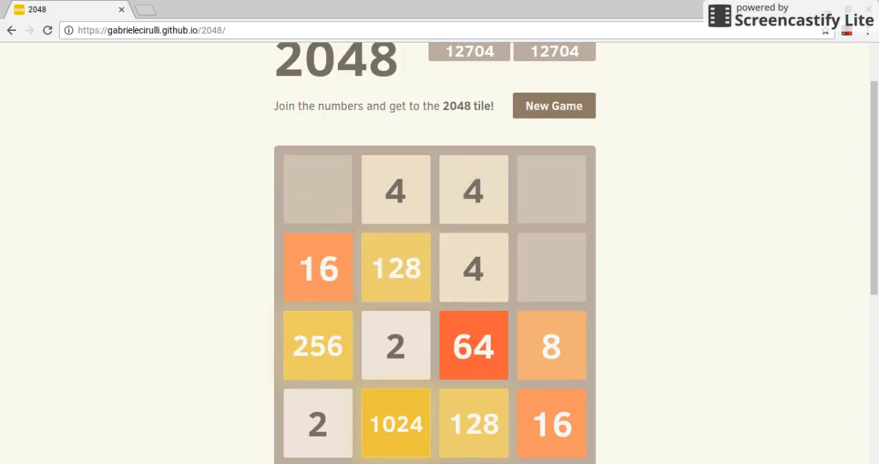
pyautogui.press('Up')
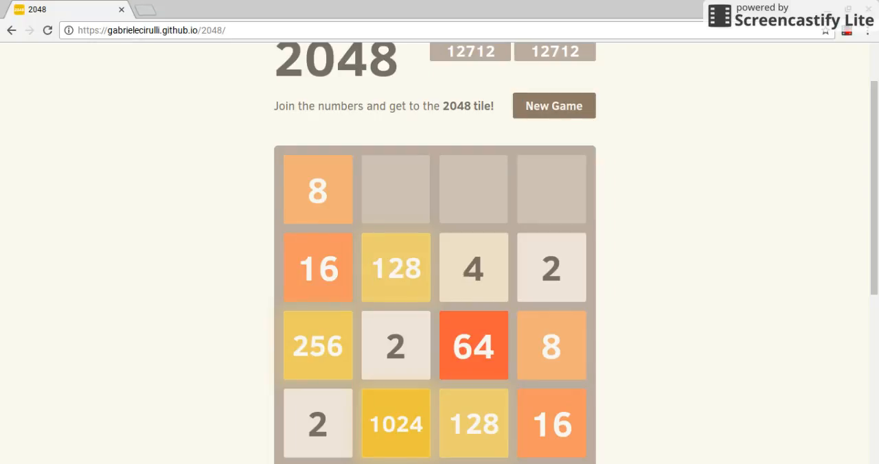
# Build a second 128 and merge 16s into a 32, forming a 512 tile at 13,620
pyautogui.press('Up')
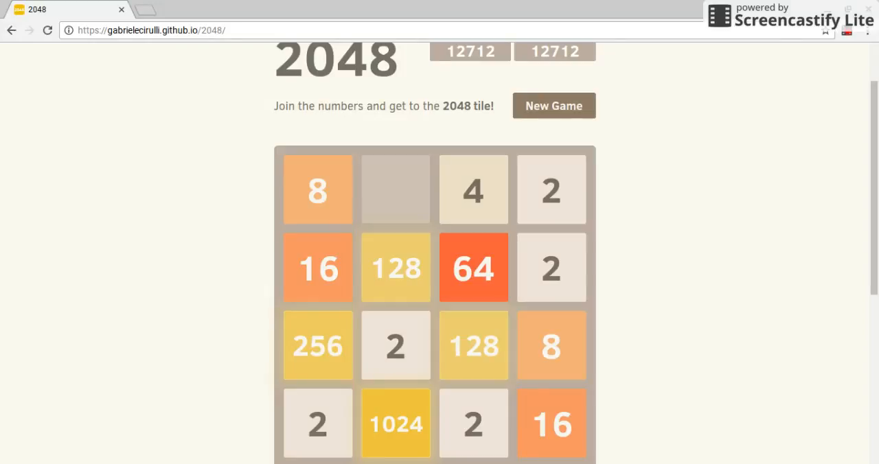
pyautogui.press('Up')
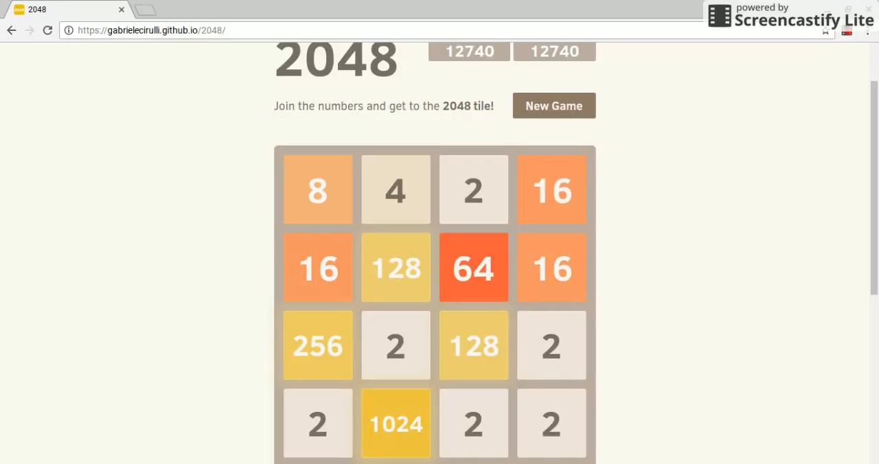
pyautogui.press('Up')
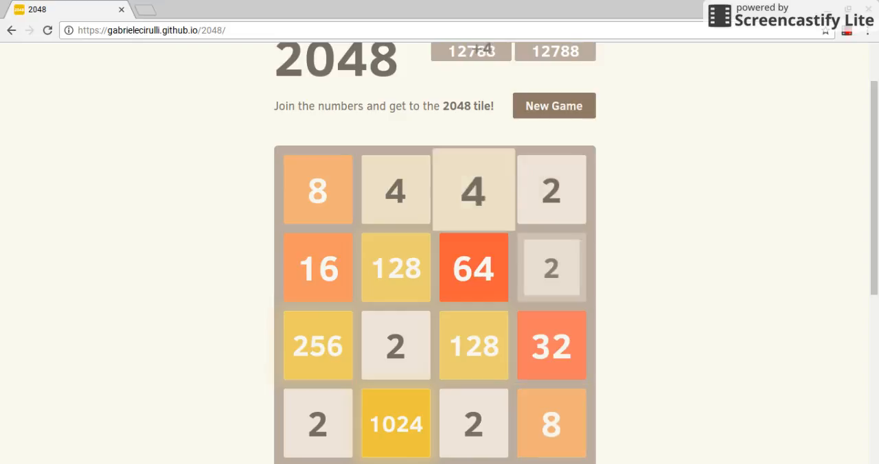
pyautogui.press('Left')
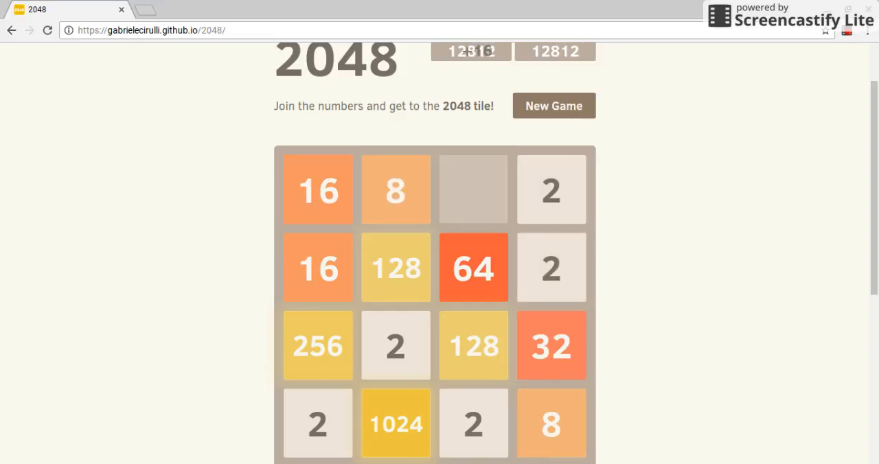
pyautogui.press('up')
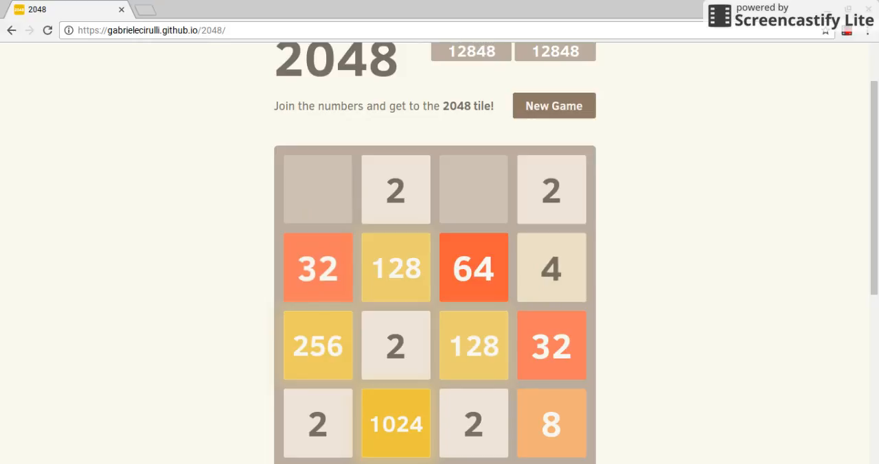
pyautogui.press('Up')
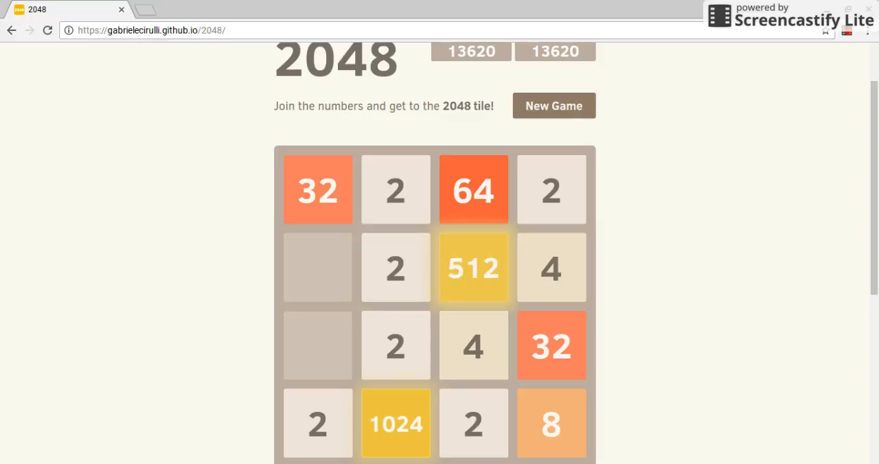
# Merge the 2s and 4s into a 16 and an 8 around the 512 and 1024
pyautogui.press('Down')
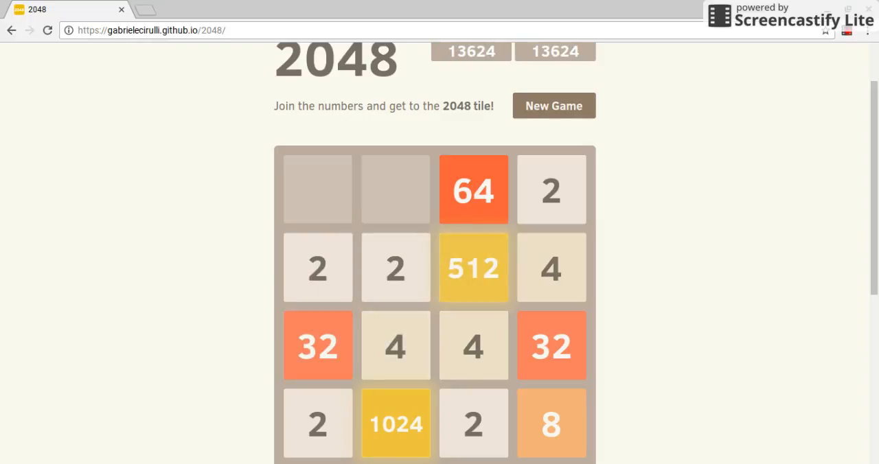
pyautogui.press('Left')
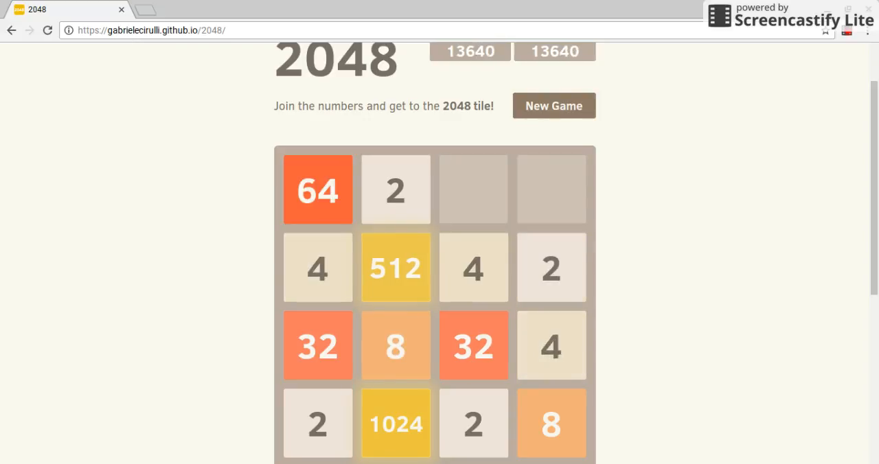
pyautogui.press('Right')
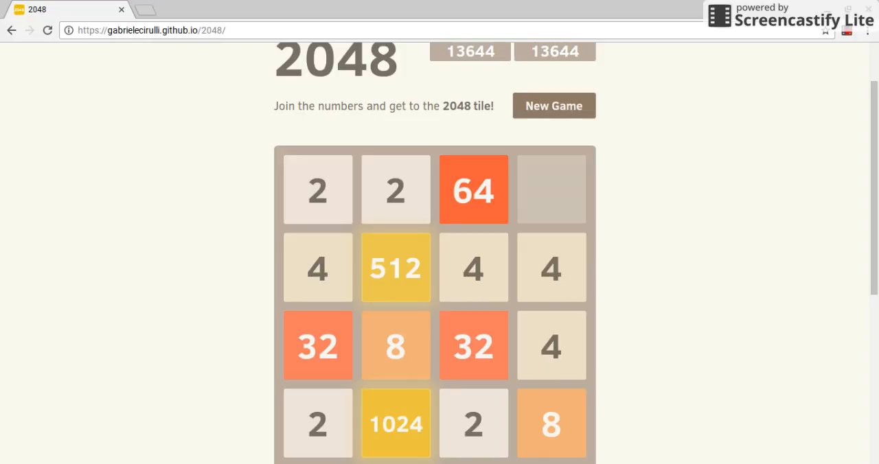
pyautogui.press('Up')
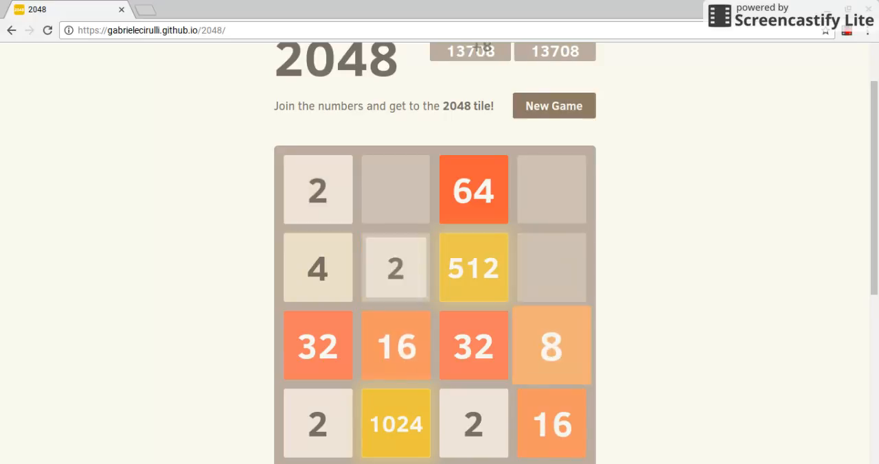
pyautogui.press('Up')
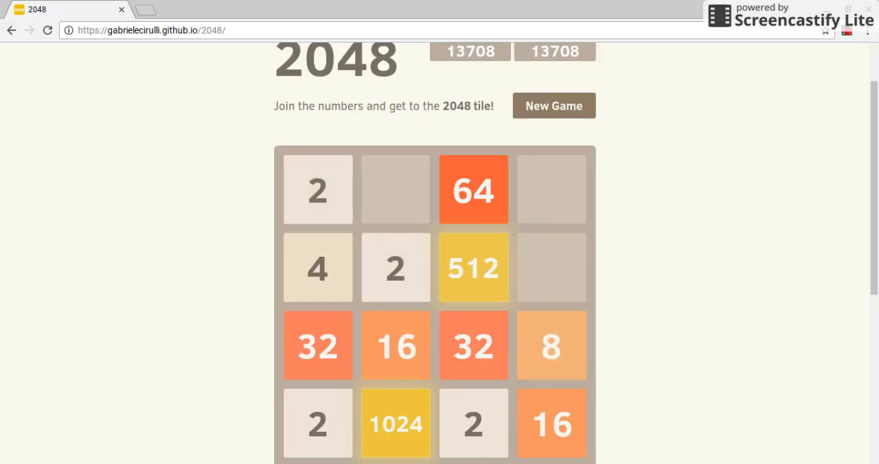
pyautogui.press('Right')
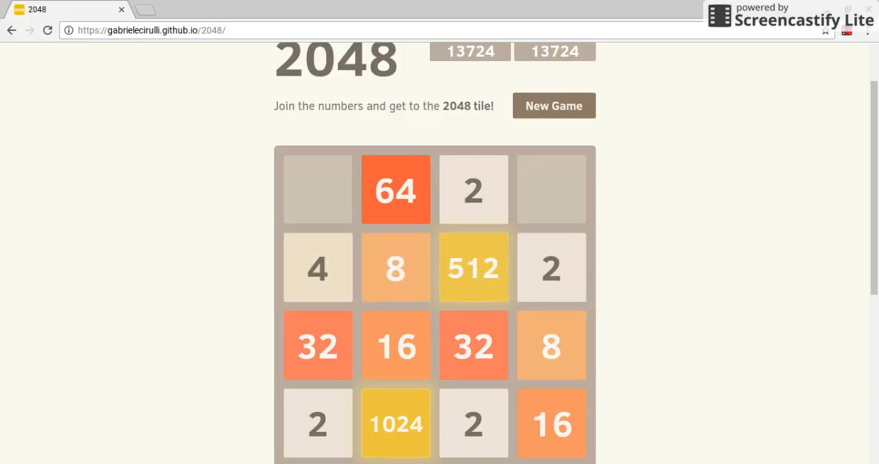
pyautogui.press('Right')
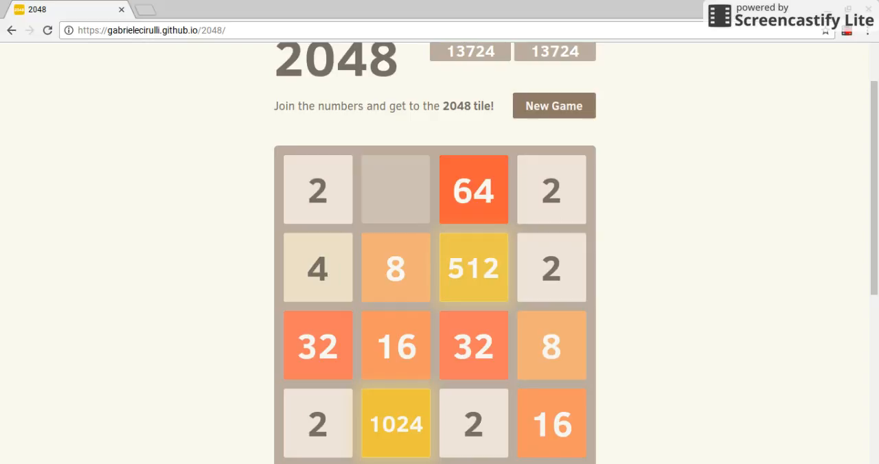
# Merge the 2s and 8s to line up three 32 tiles, scoring 13,796
pyautogui.press('Up')
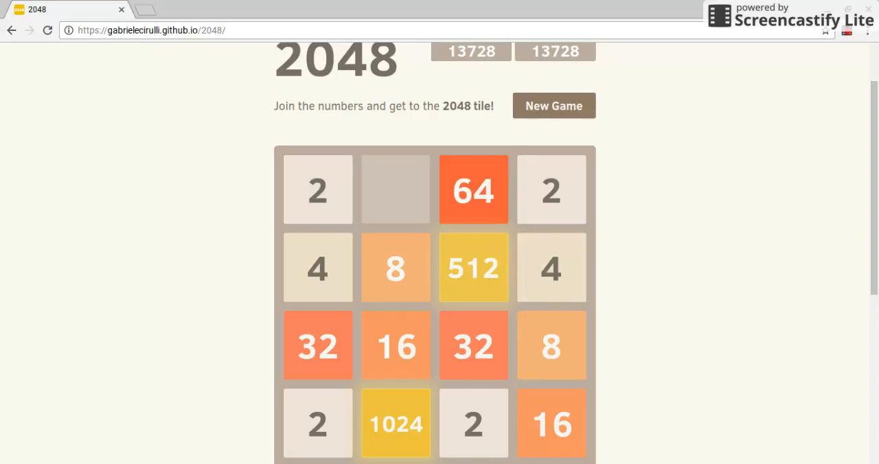
pyautogui.press('Left')
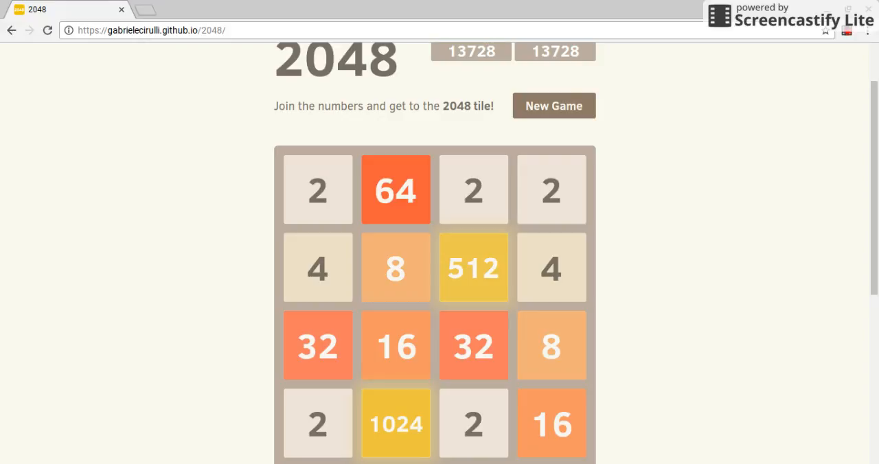
pyautogui.press('Right')
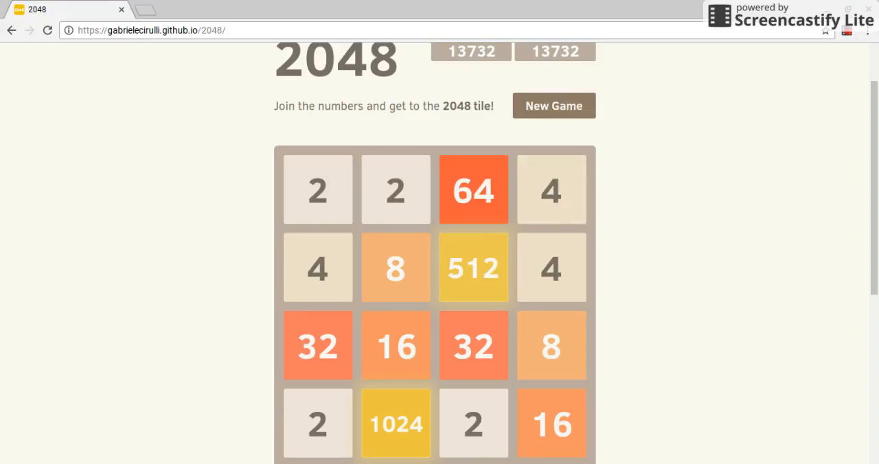
pyautogui.press('Left')
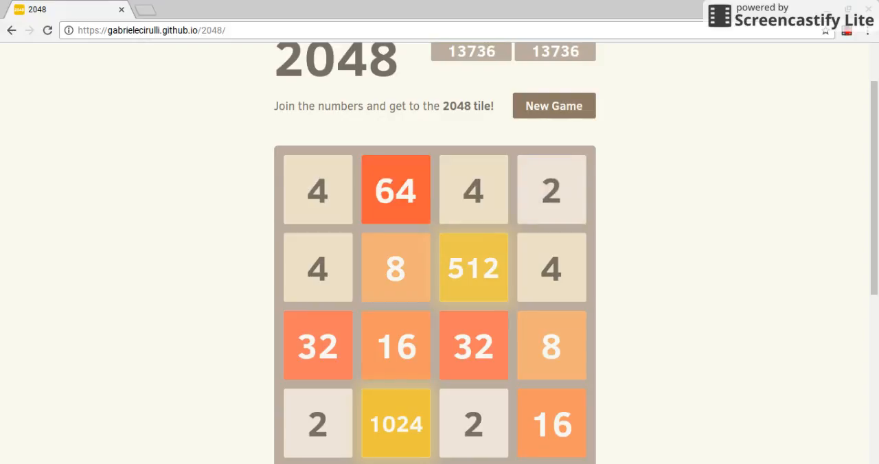
pyautogui.press('Up')
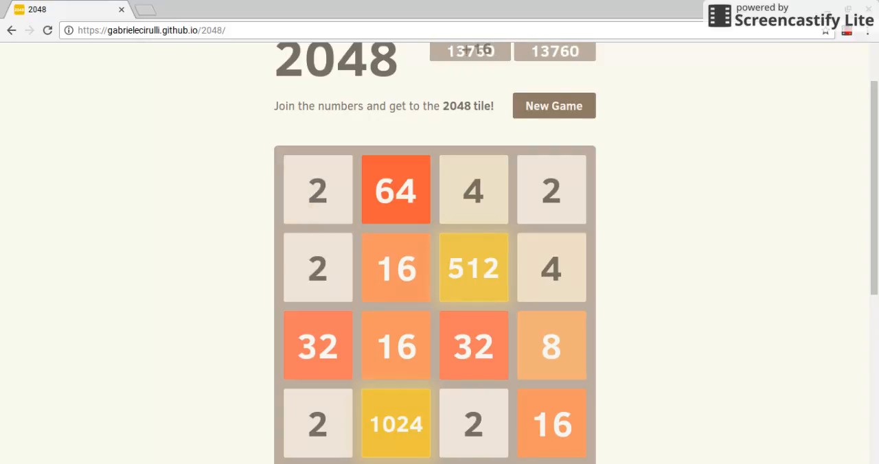
pyautogui.press('Up')
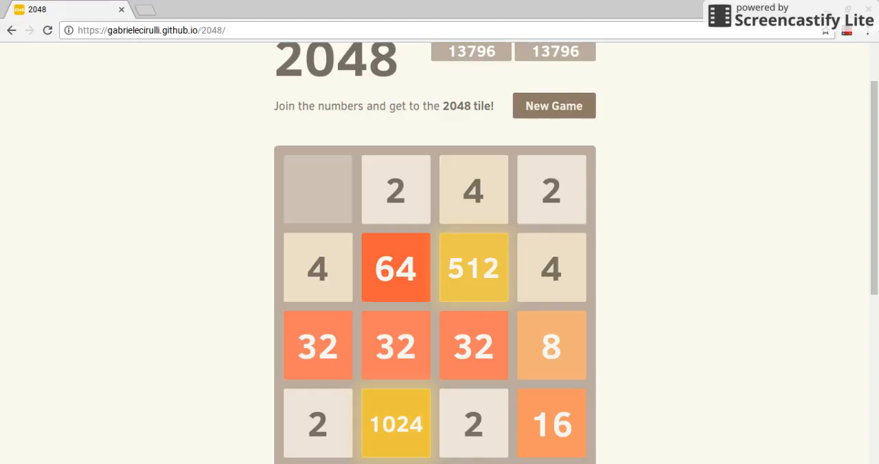
# Merge the row of 32s into a 64 and play until Game over at 14,032
pyautogui.press('Left')
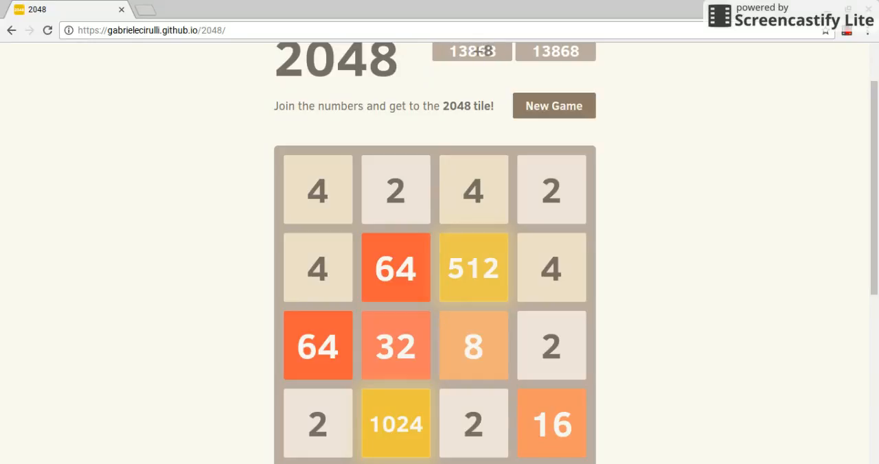
pyautogui.press('Up')
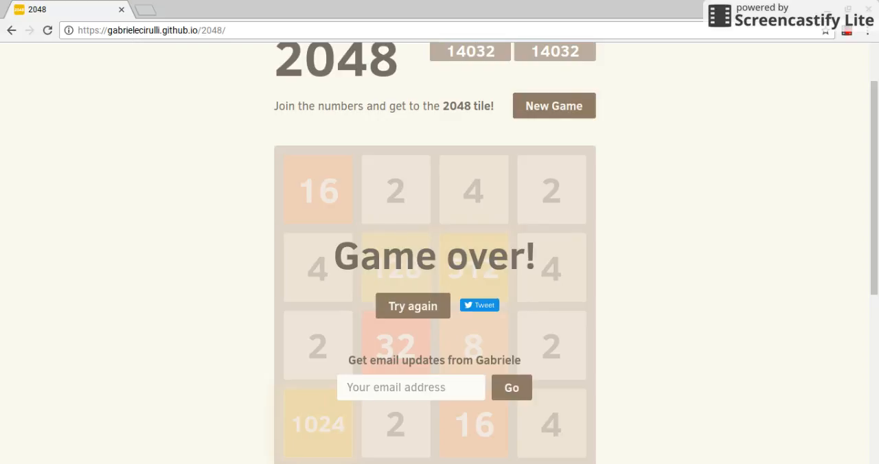
pyautogui.moveTo(727, 454)
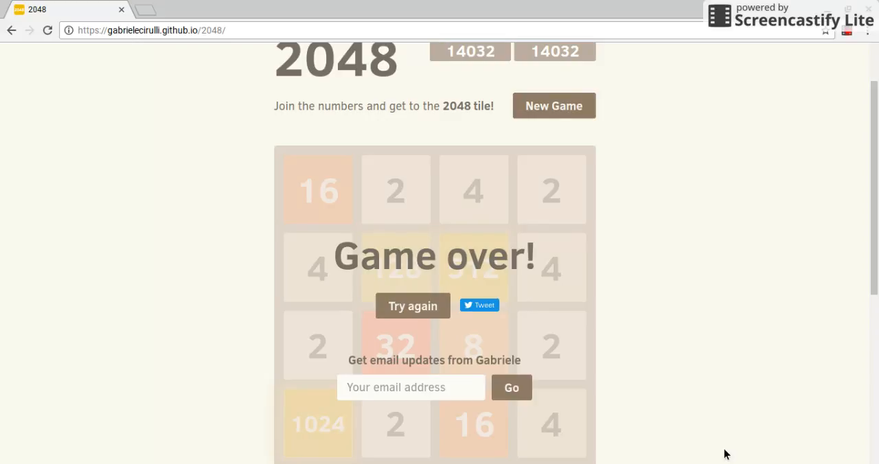